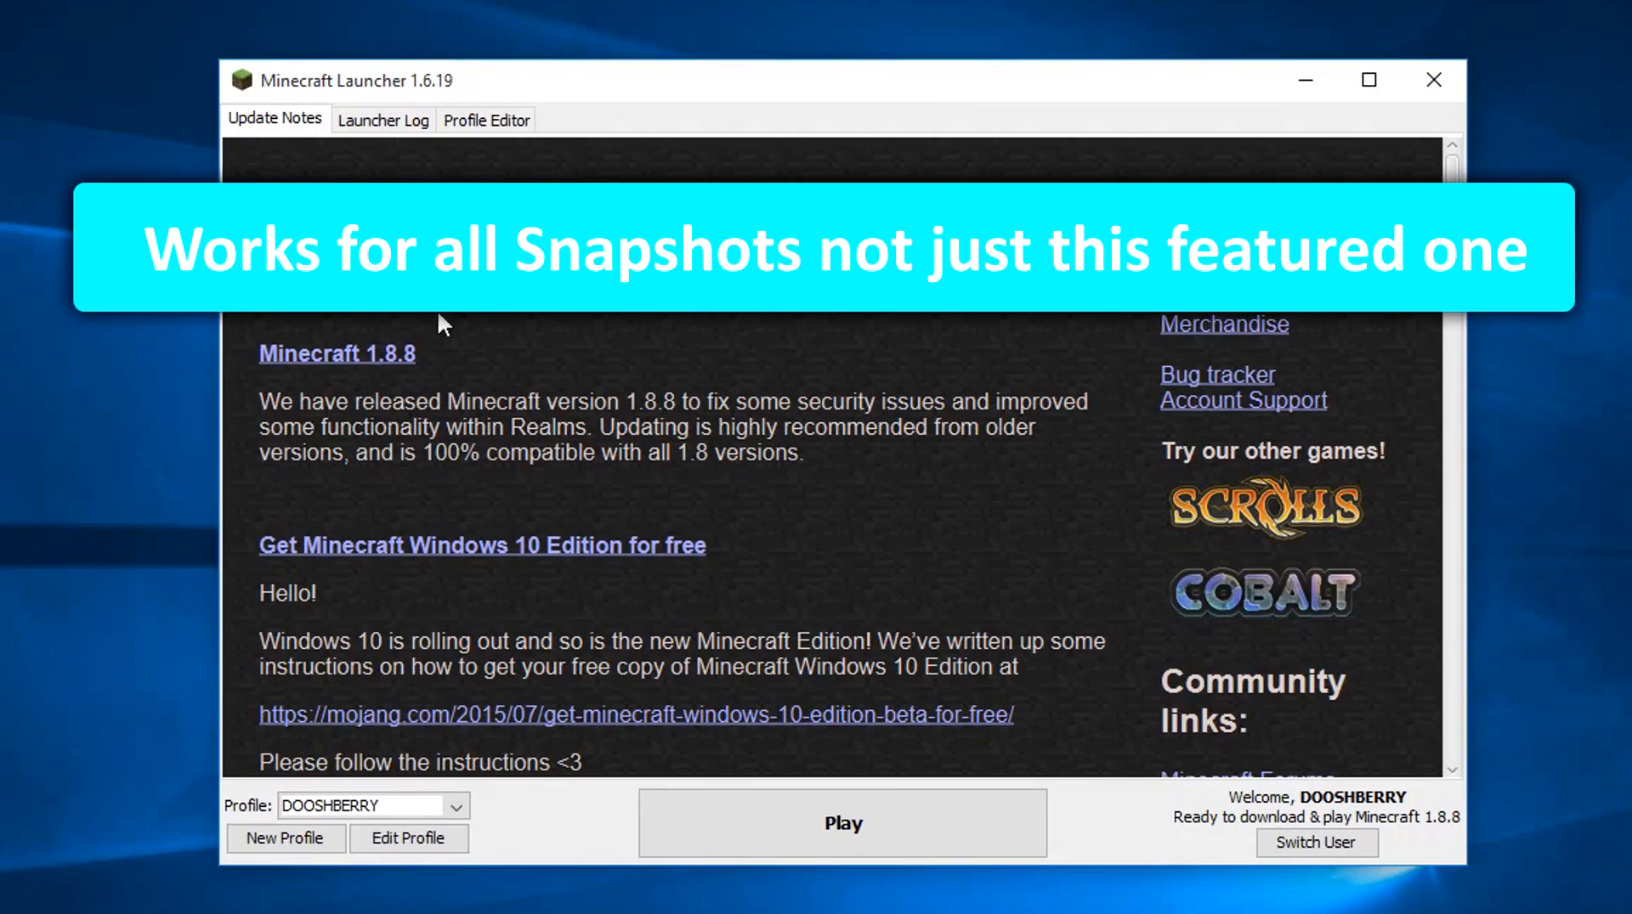
mouse_move(421, 378)
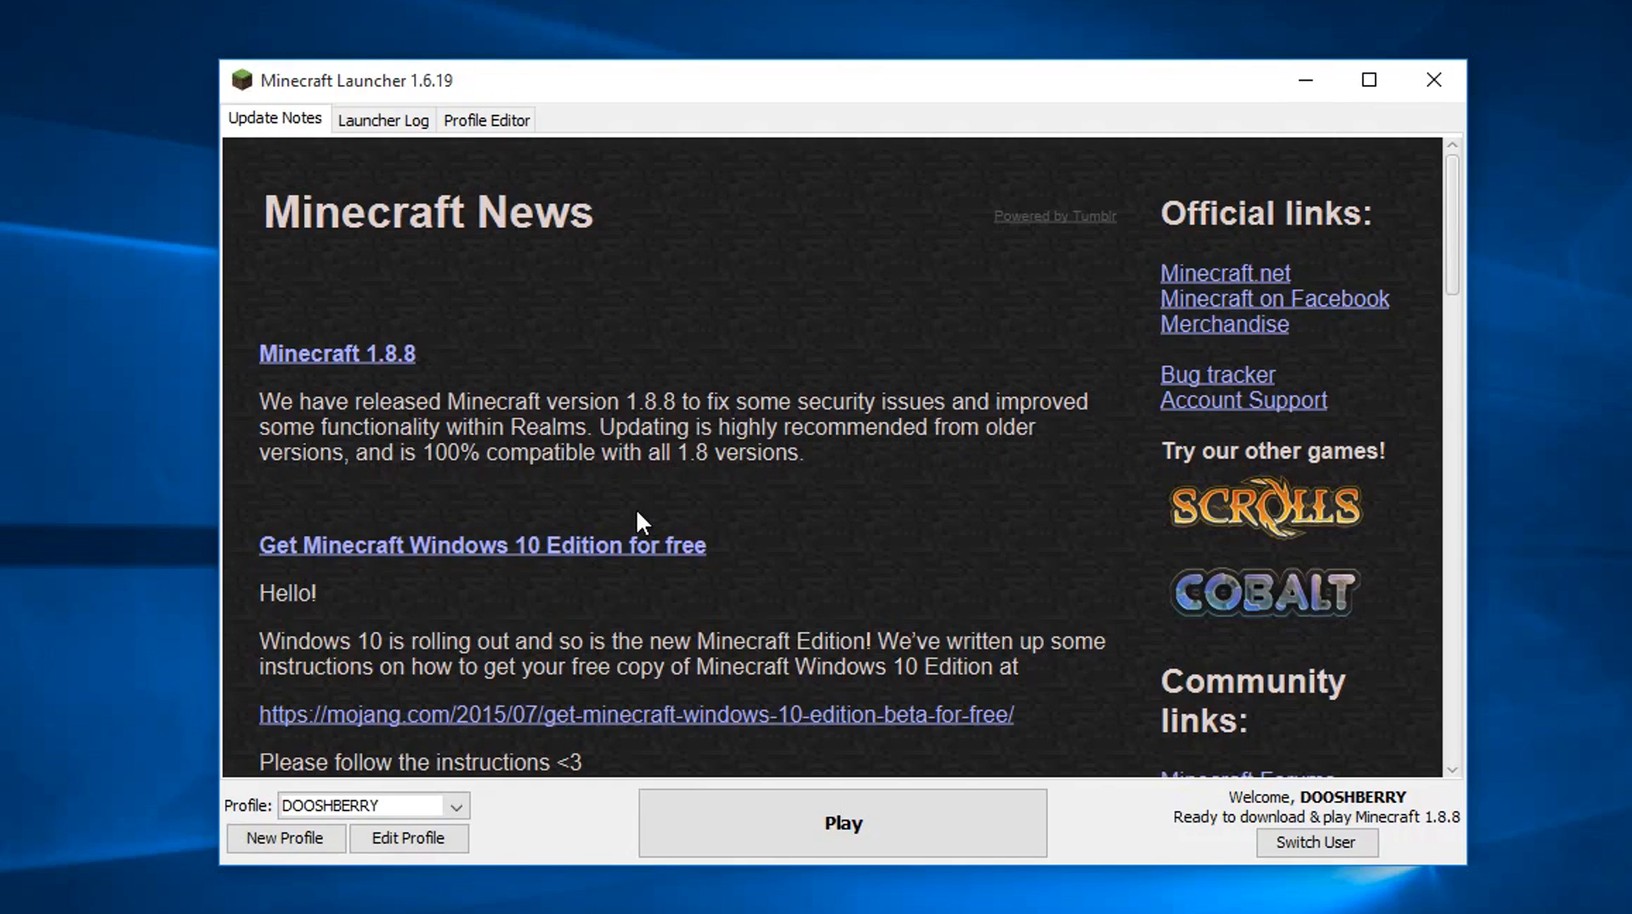
mouse_move(822, 253)
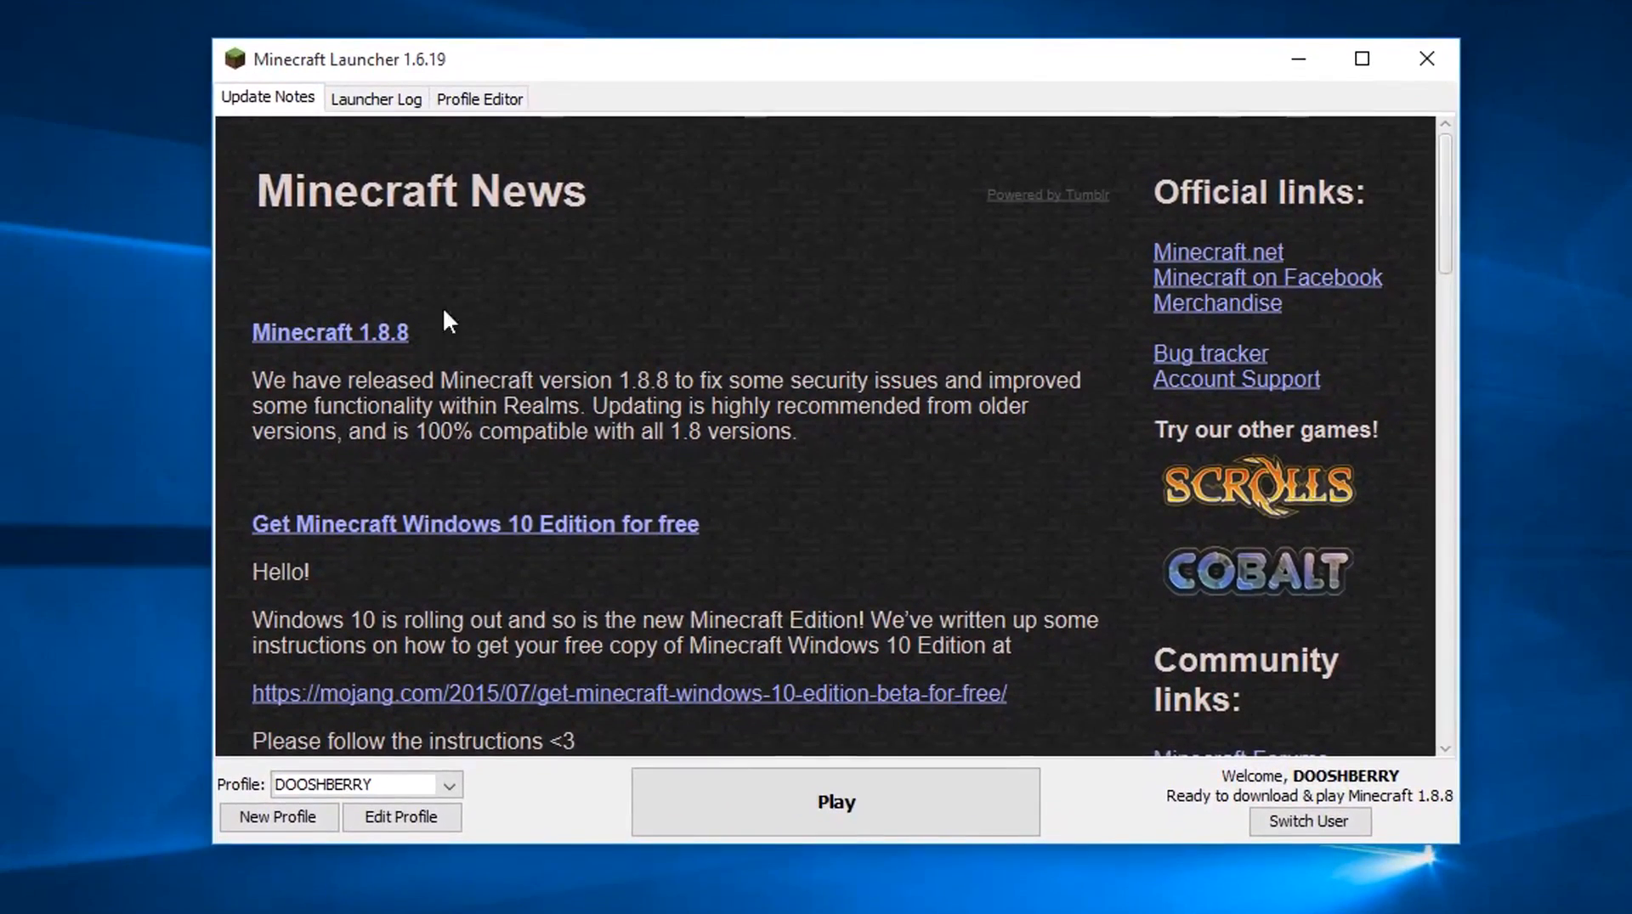
mouse_move(571, 132)
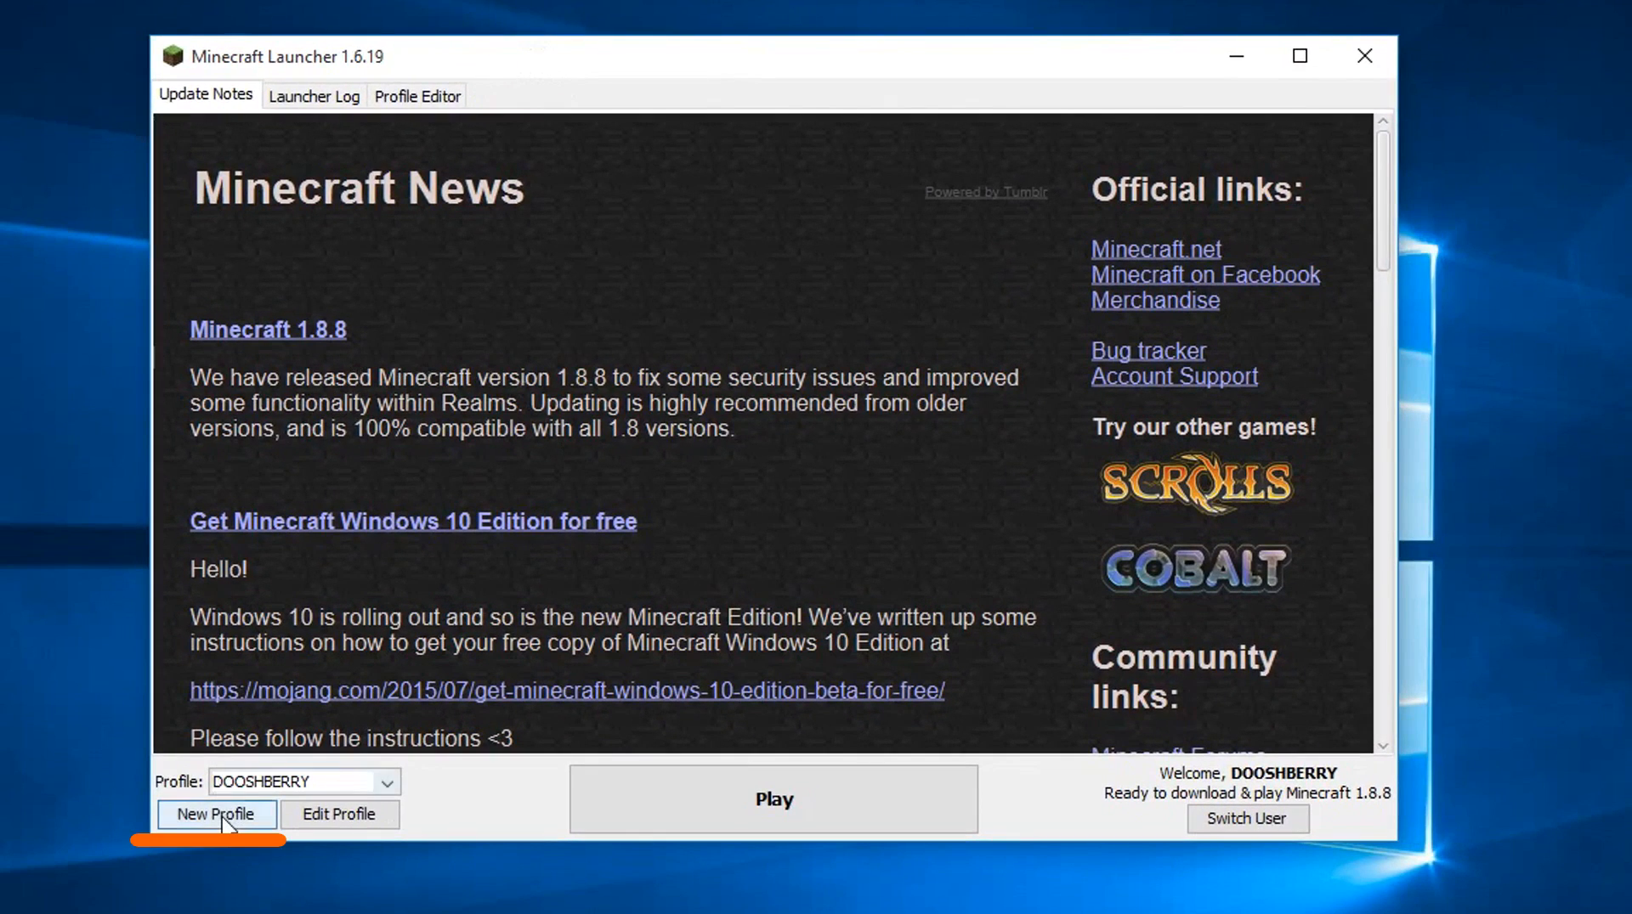
Create a new launcher profile and name it "15w31a"
click(215, 814)
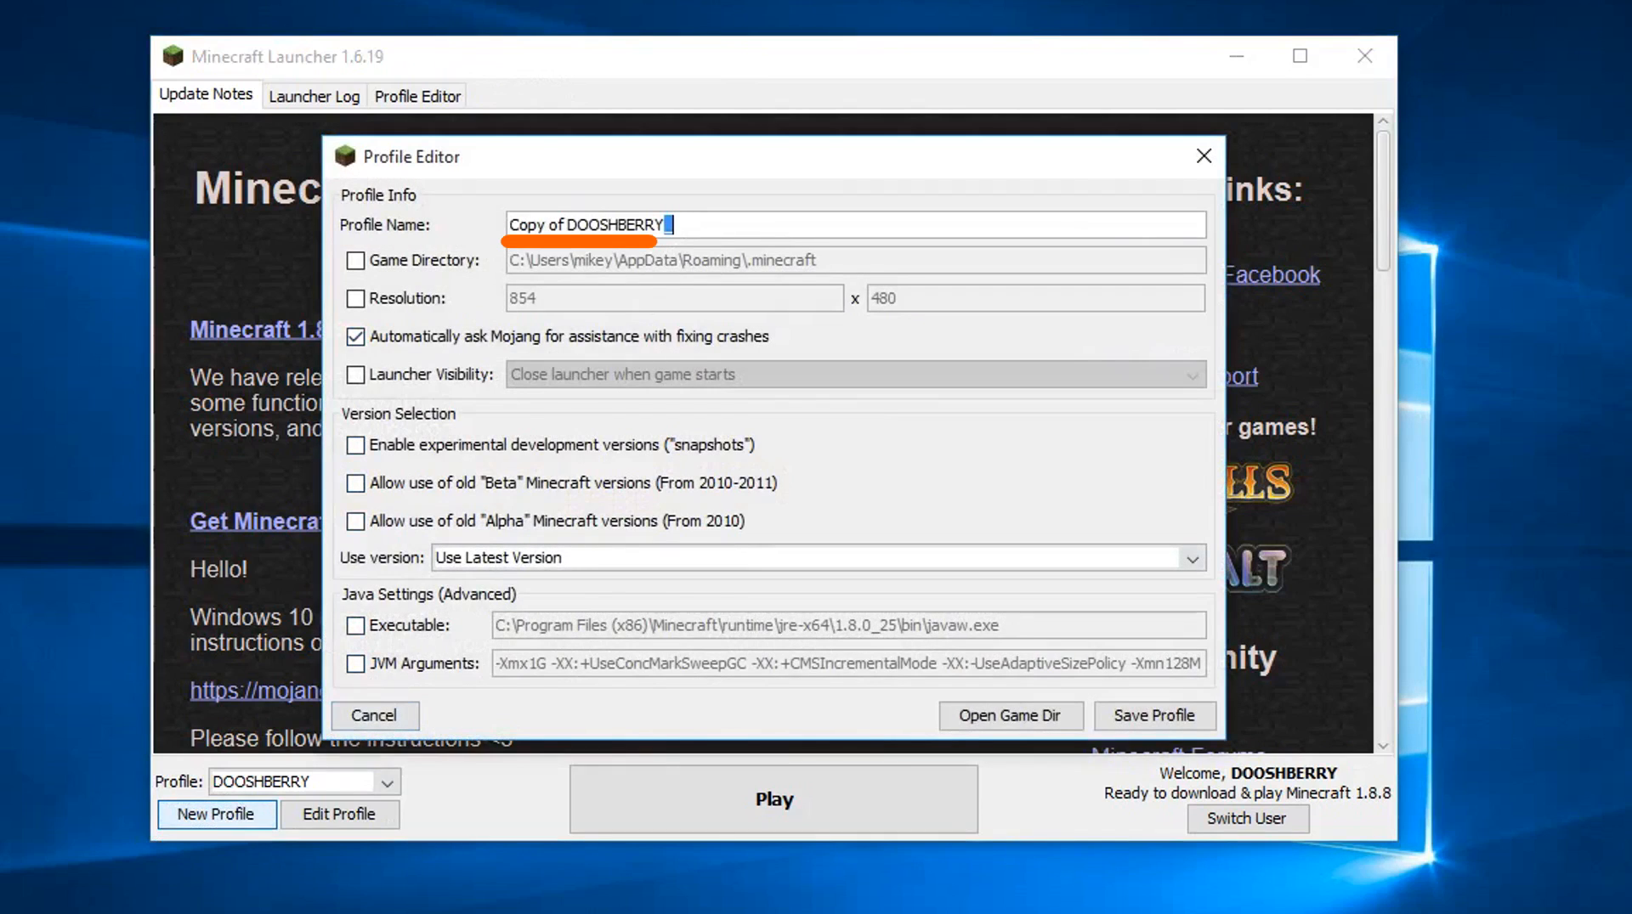
key(ctrl+a)
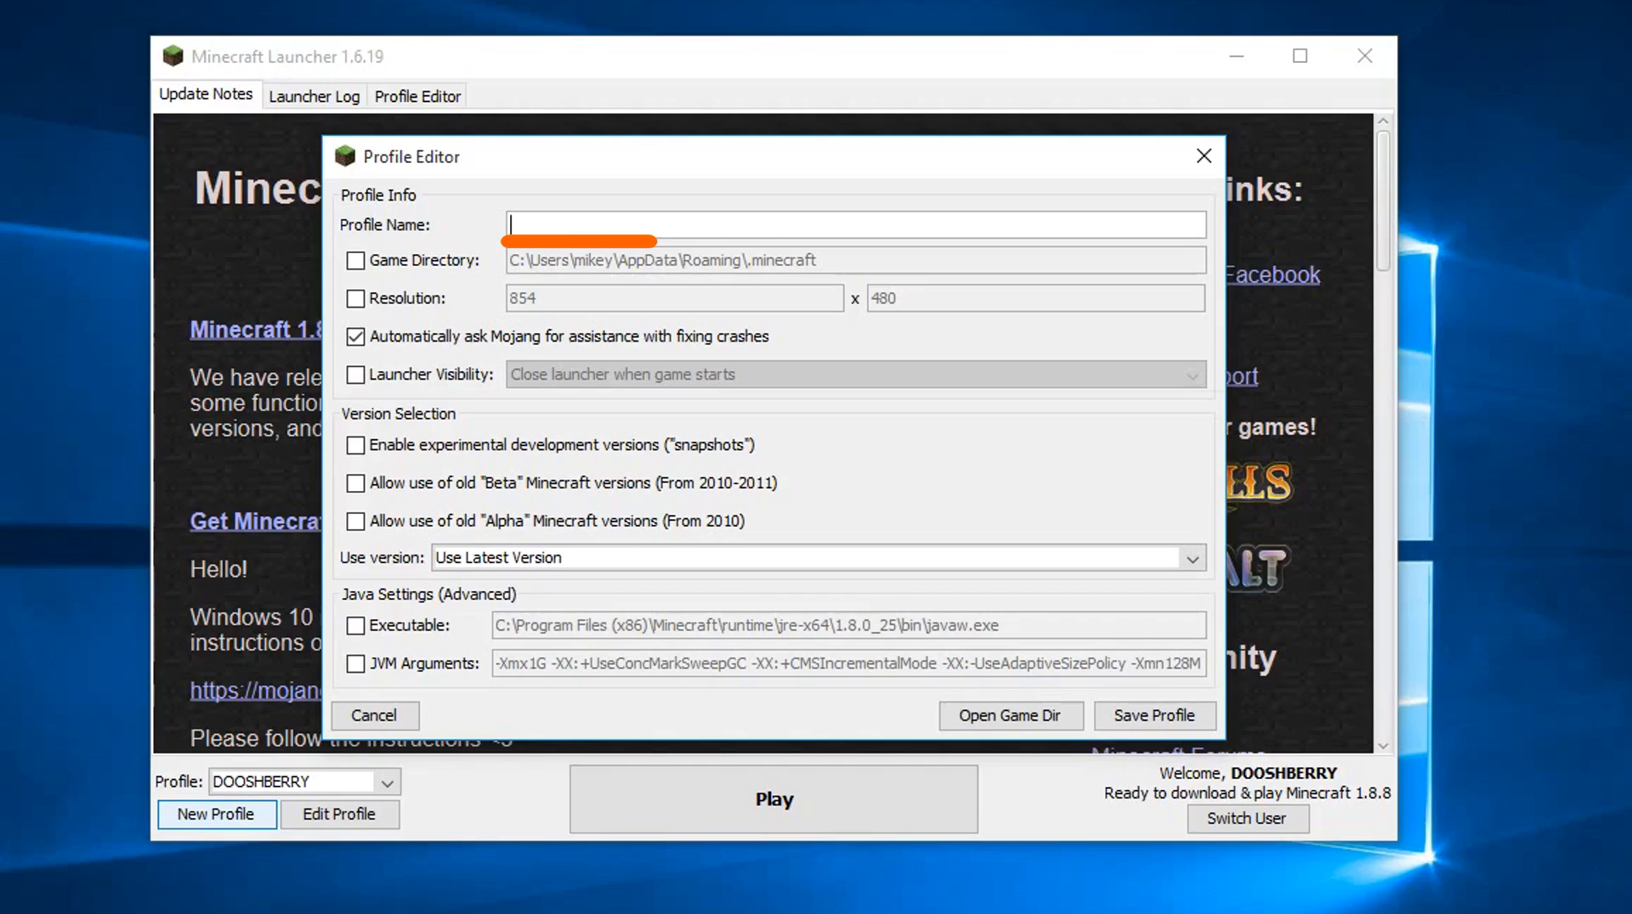
text(15w)
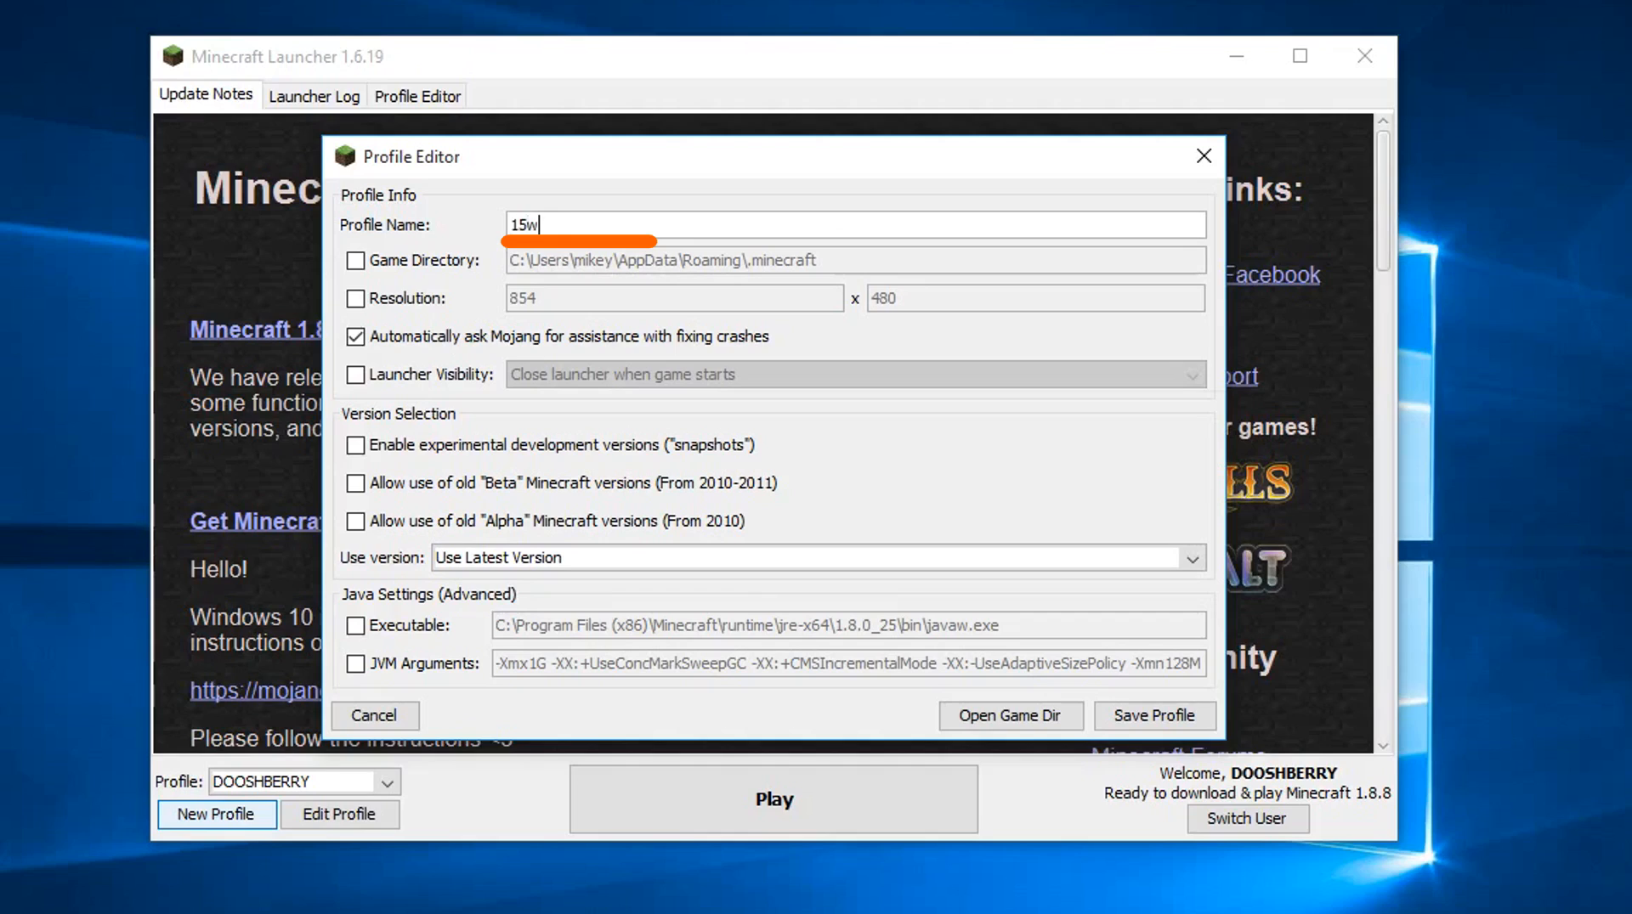
text(31a)
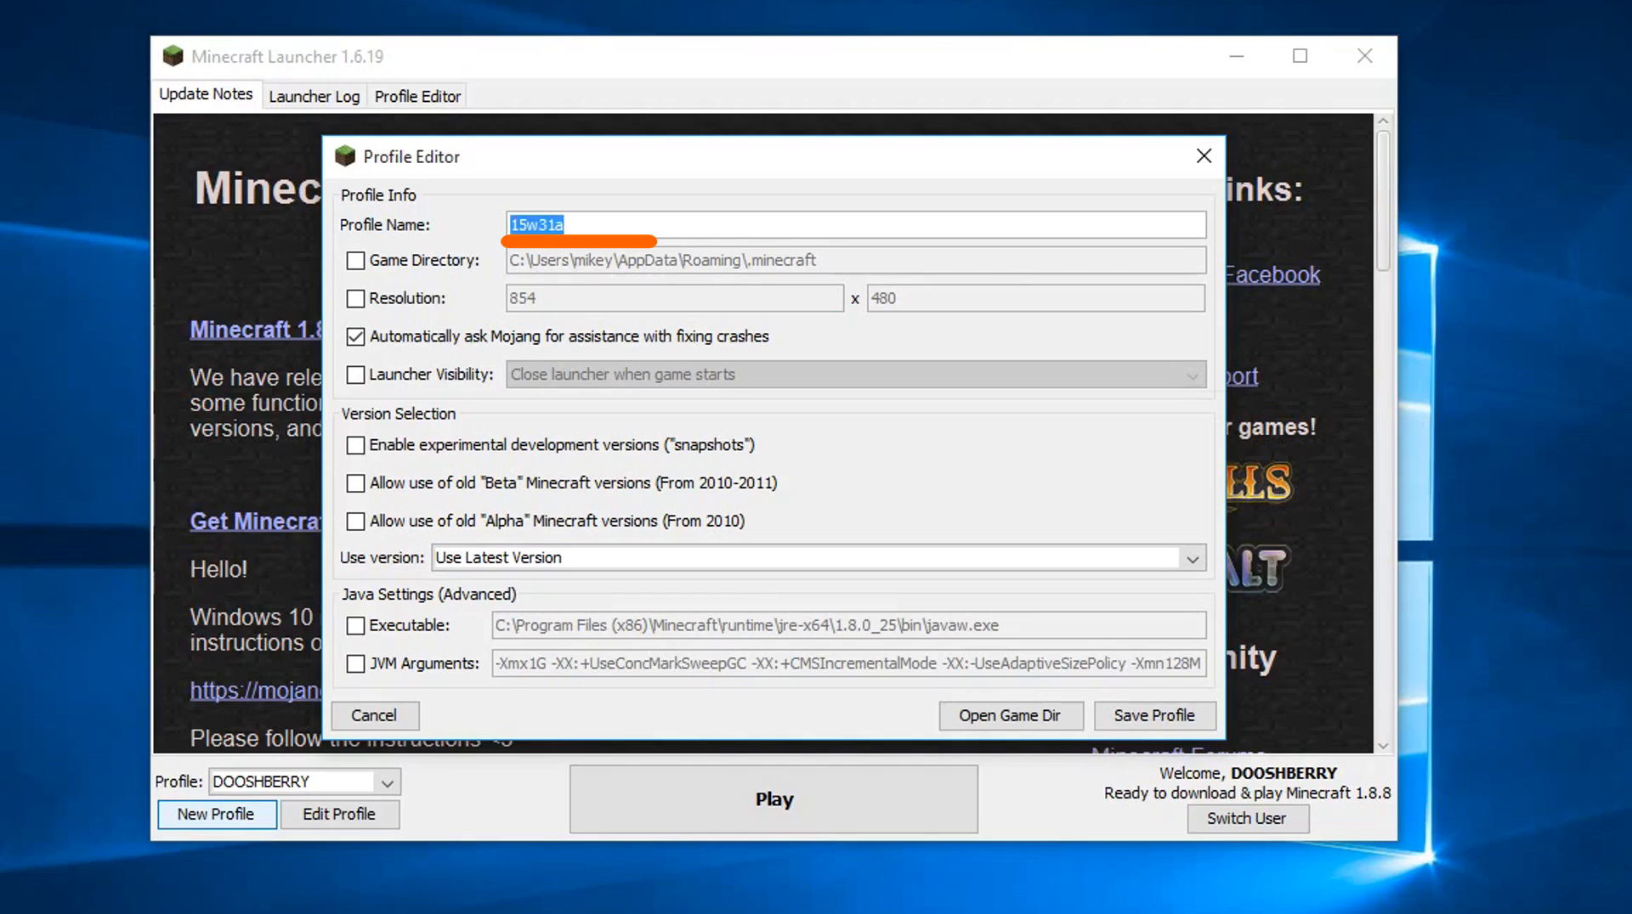
click(729, 224)
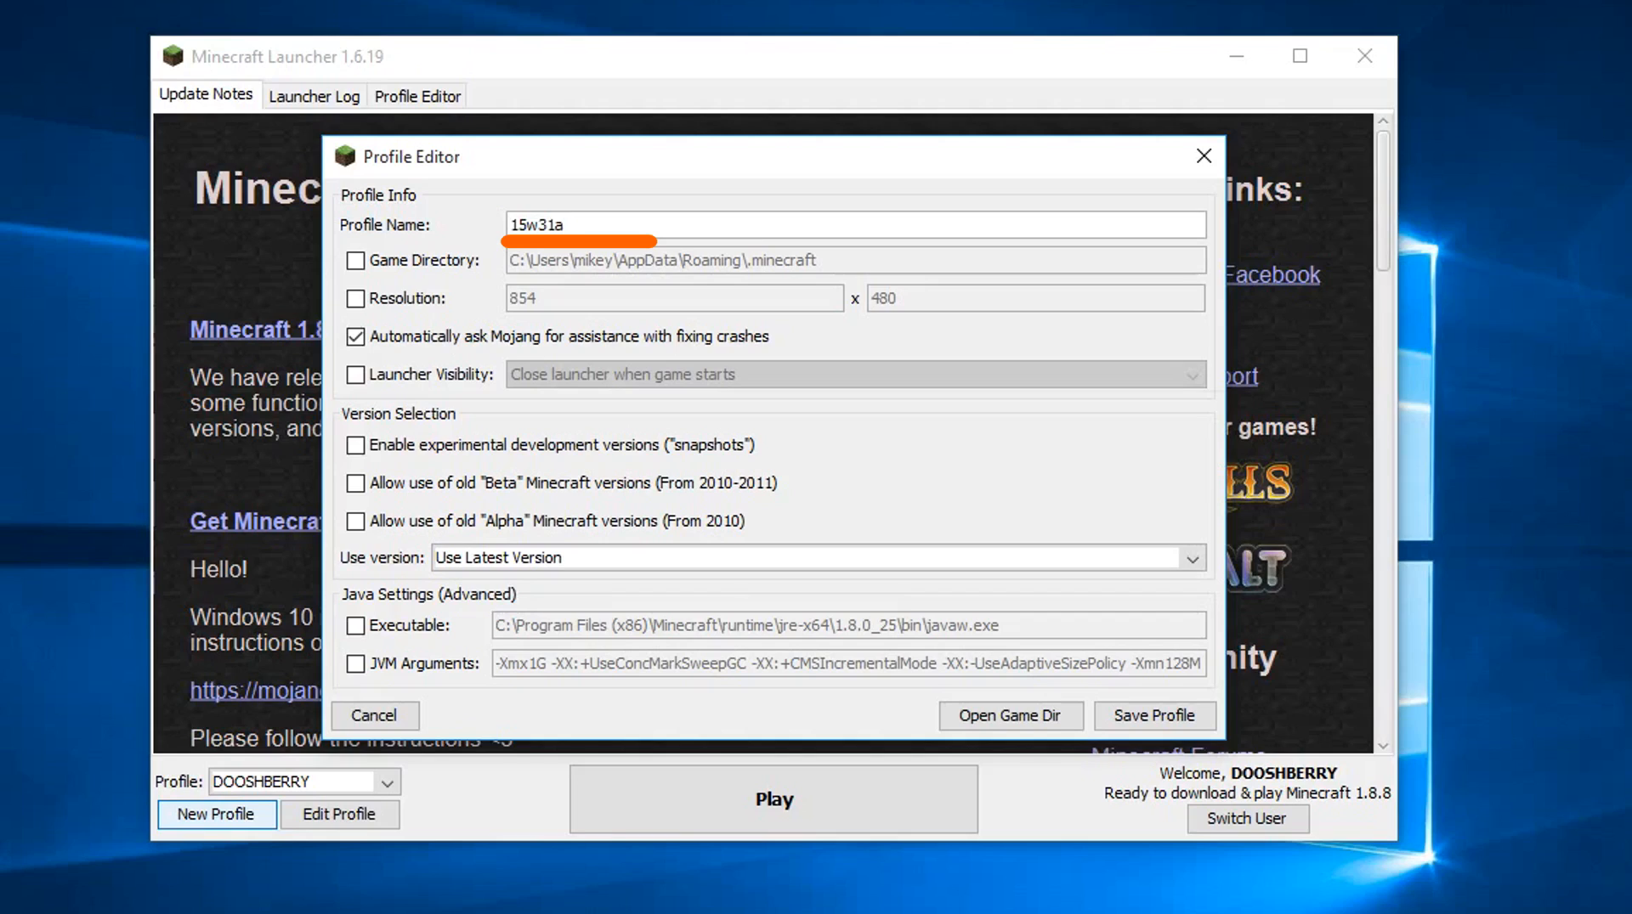
mouse_move(625, 265)
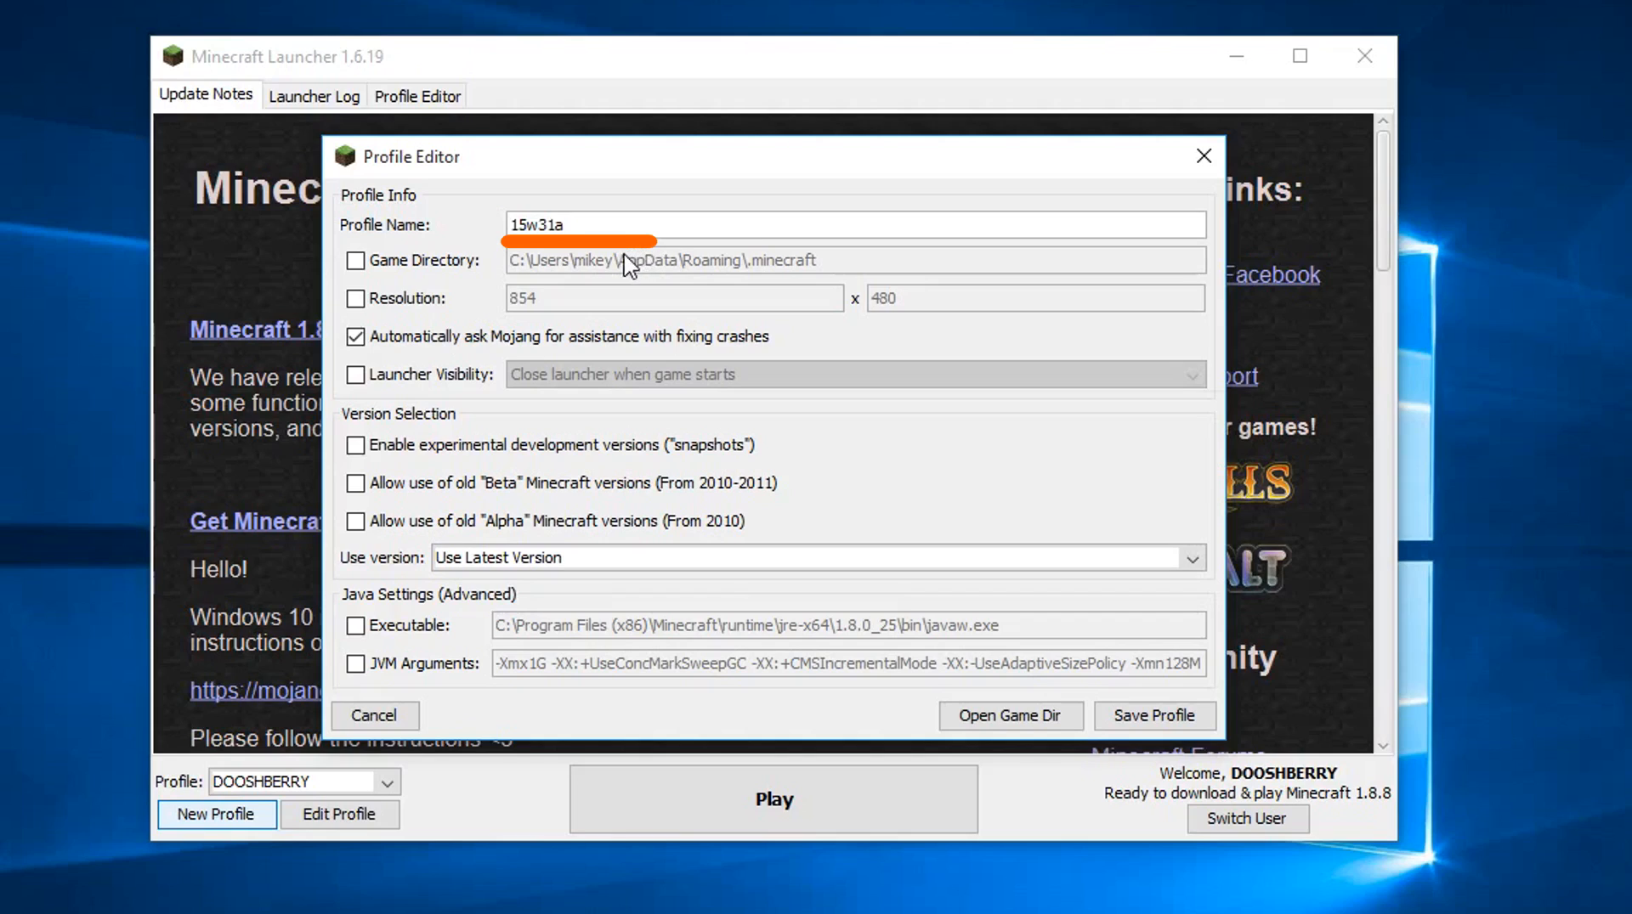
mouse_move(578, 294)
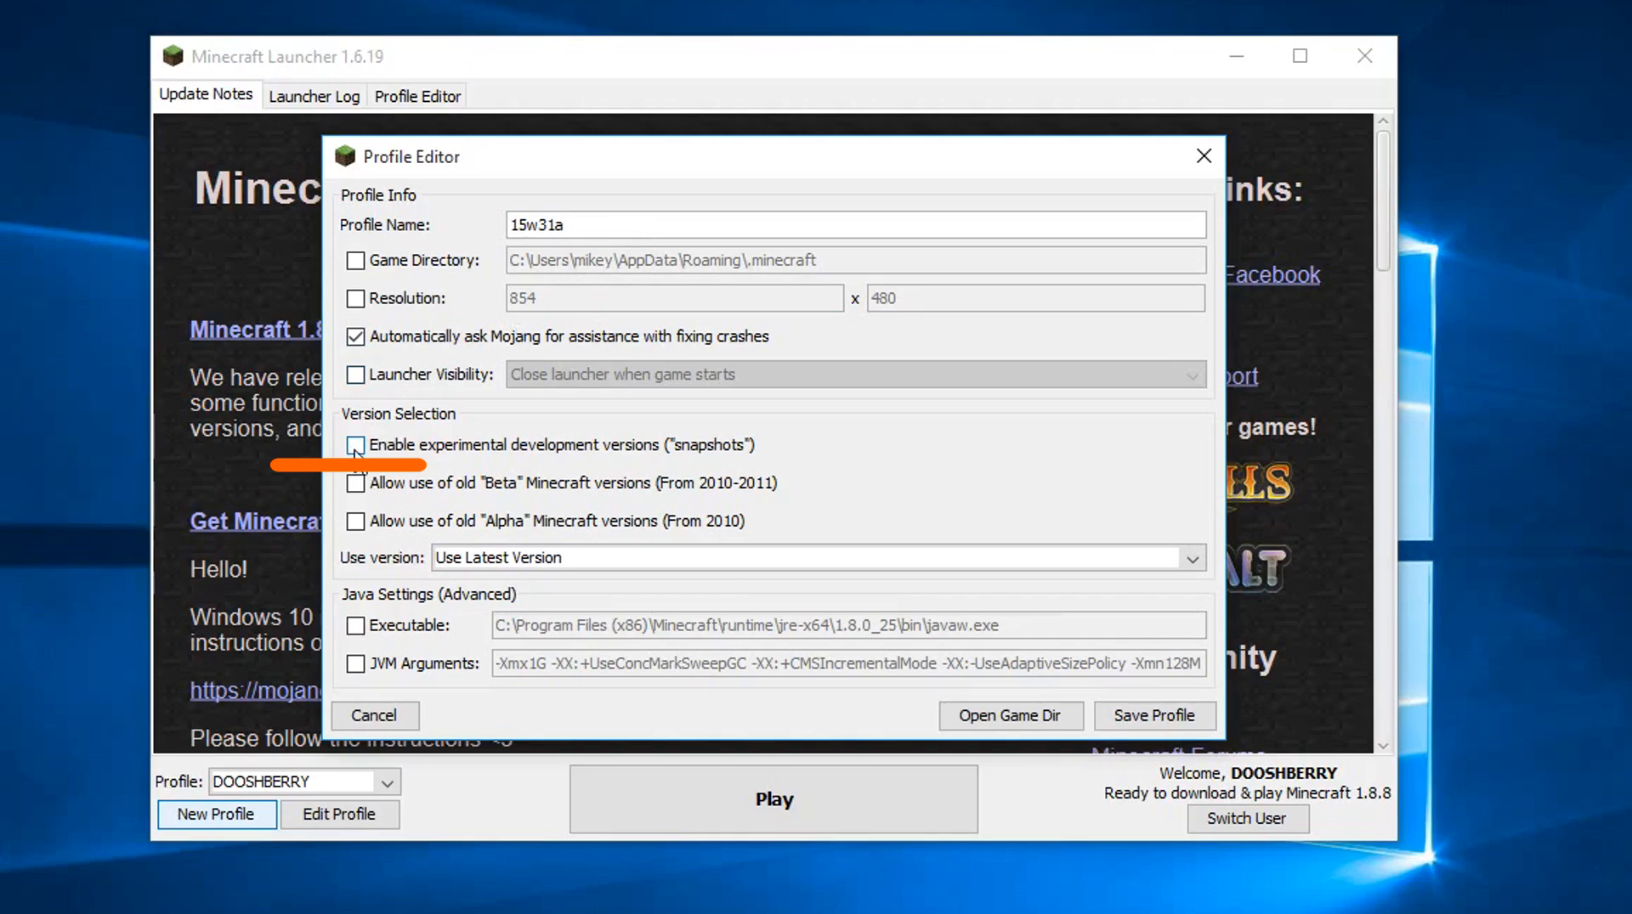
Enable experimental development versions (snapshots) for the profile and confirm the warning
click(356, 445)
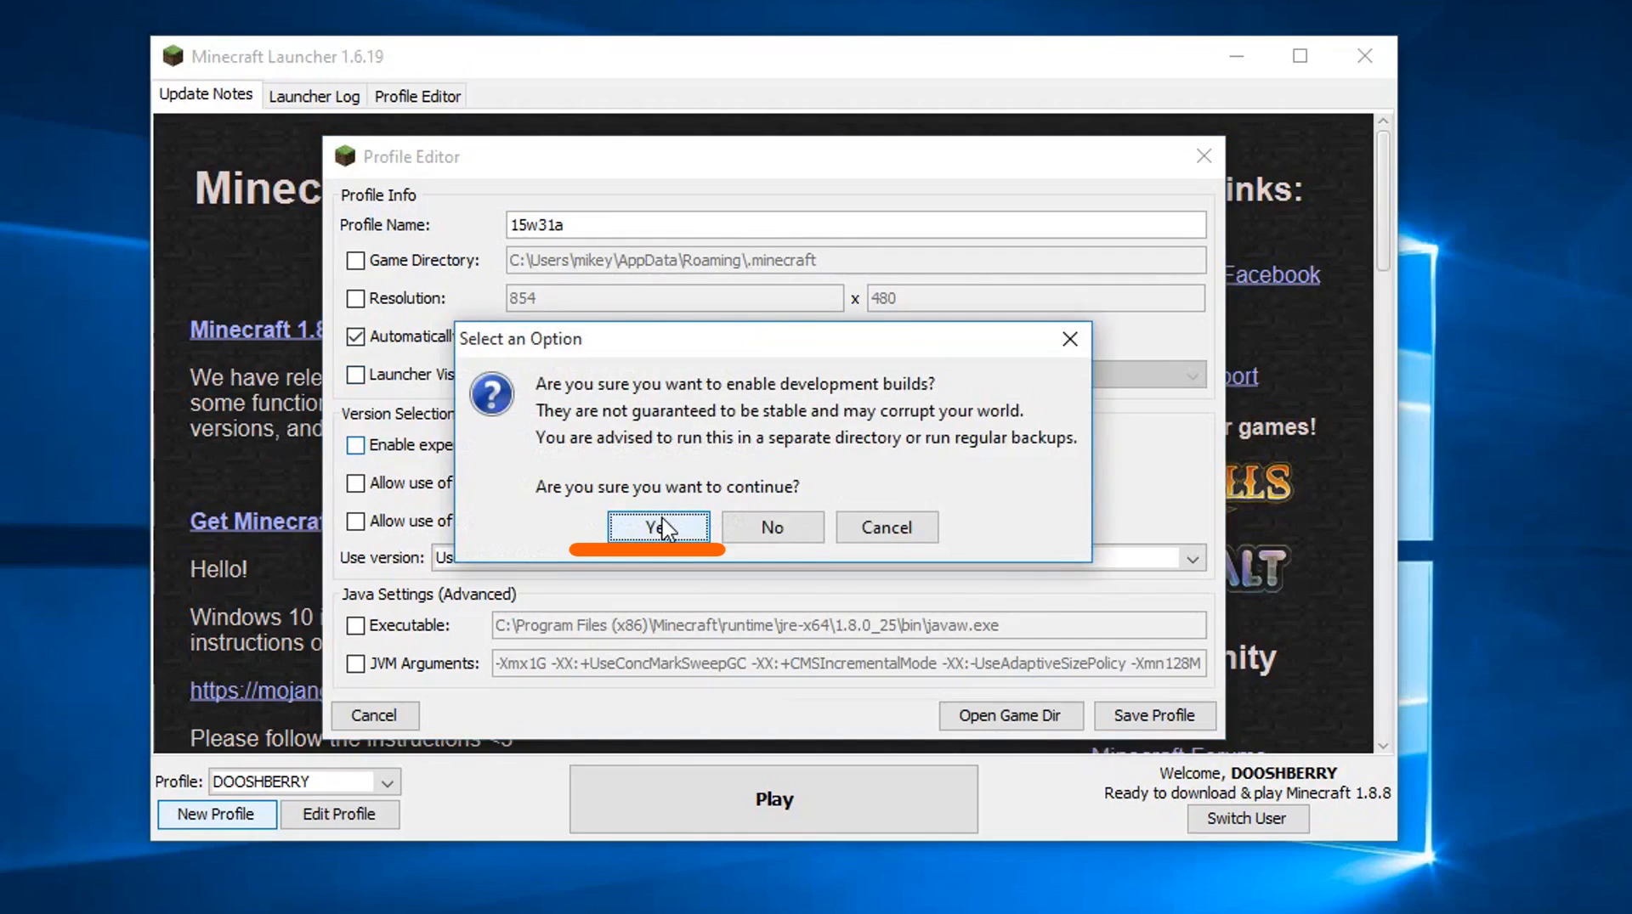
mouse_move(634, 505)
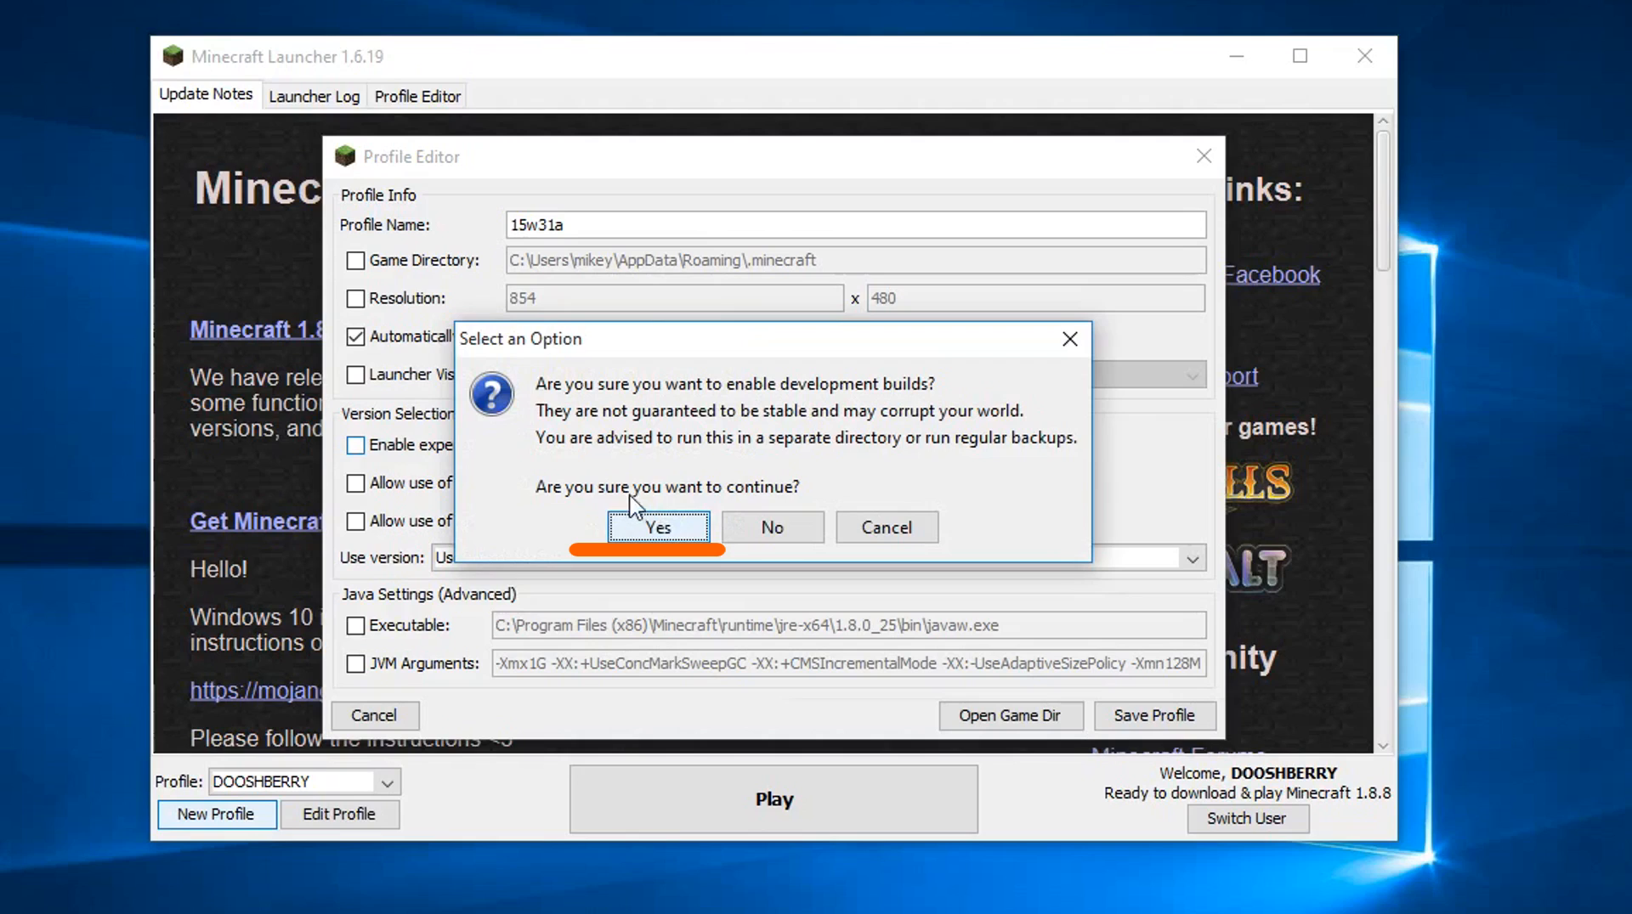
mouse_move(1015, 432)
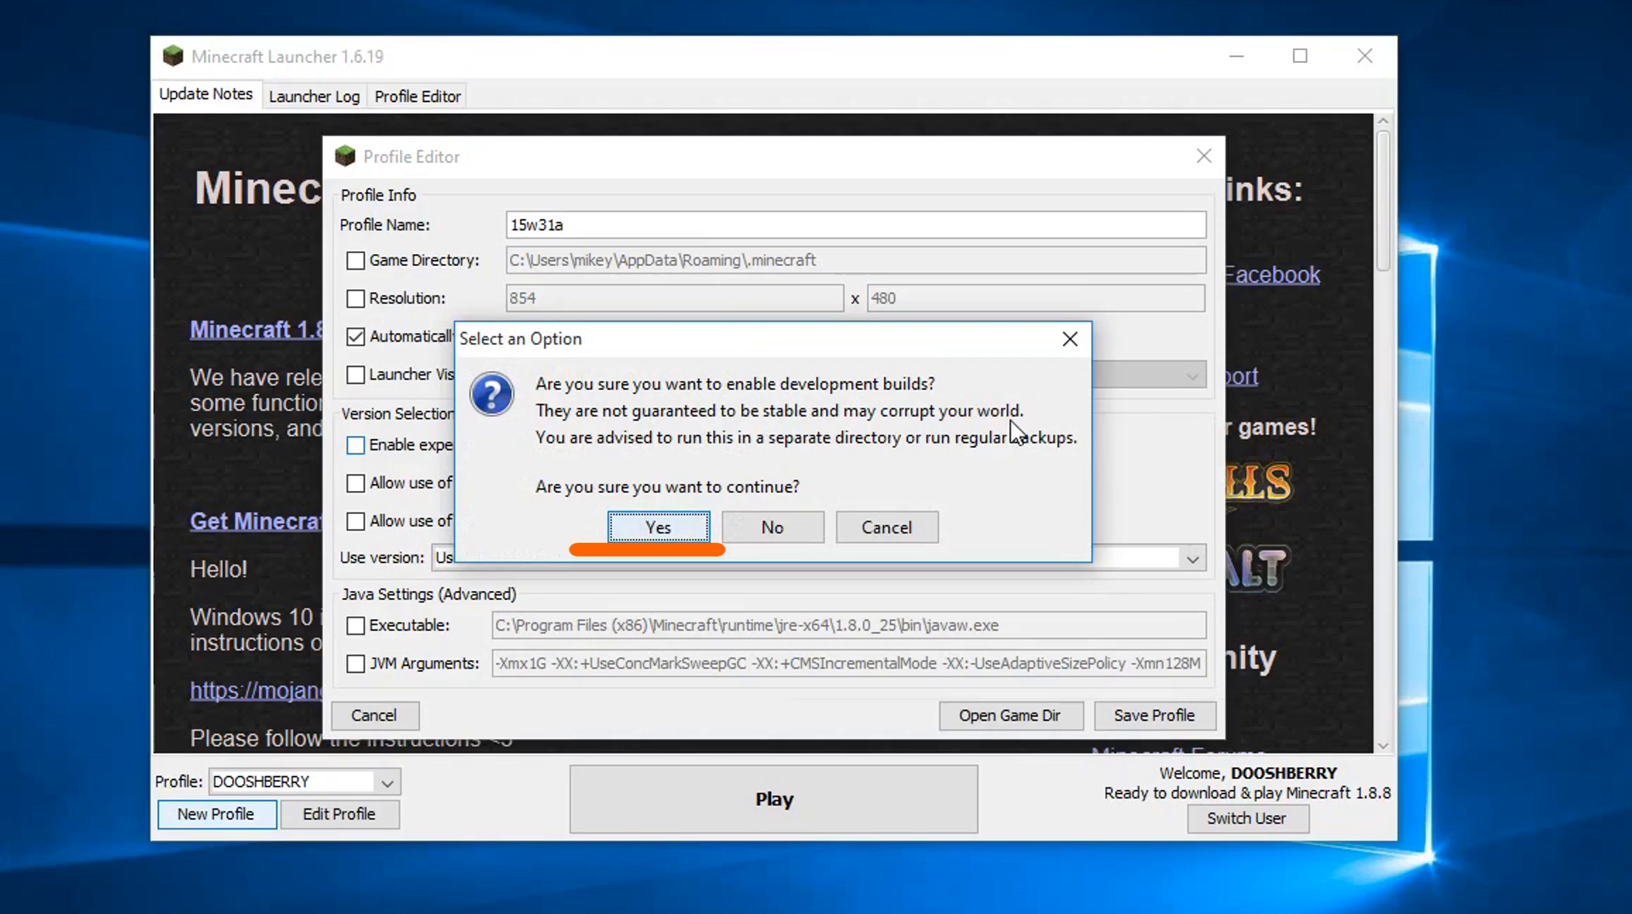
mouse_move(868, 403)
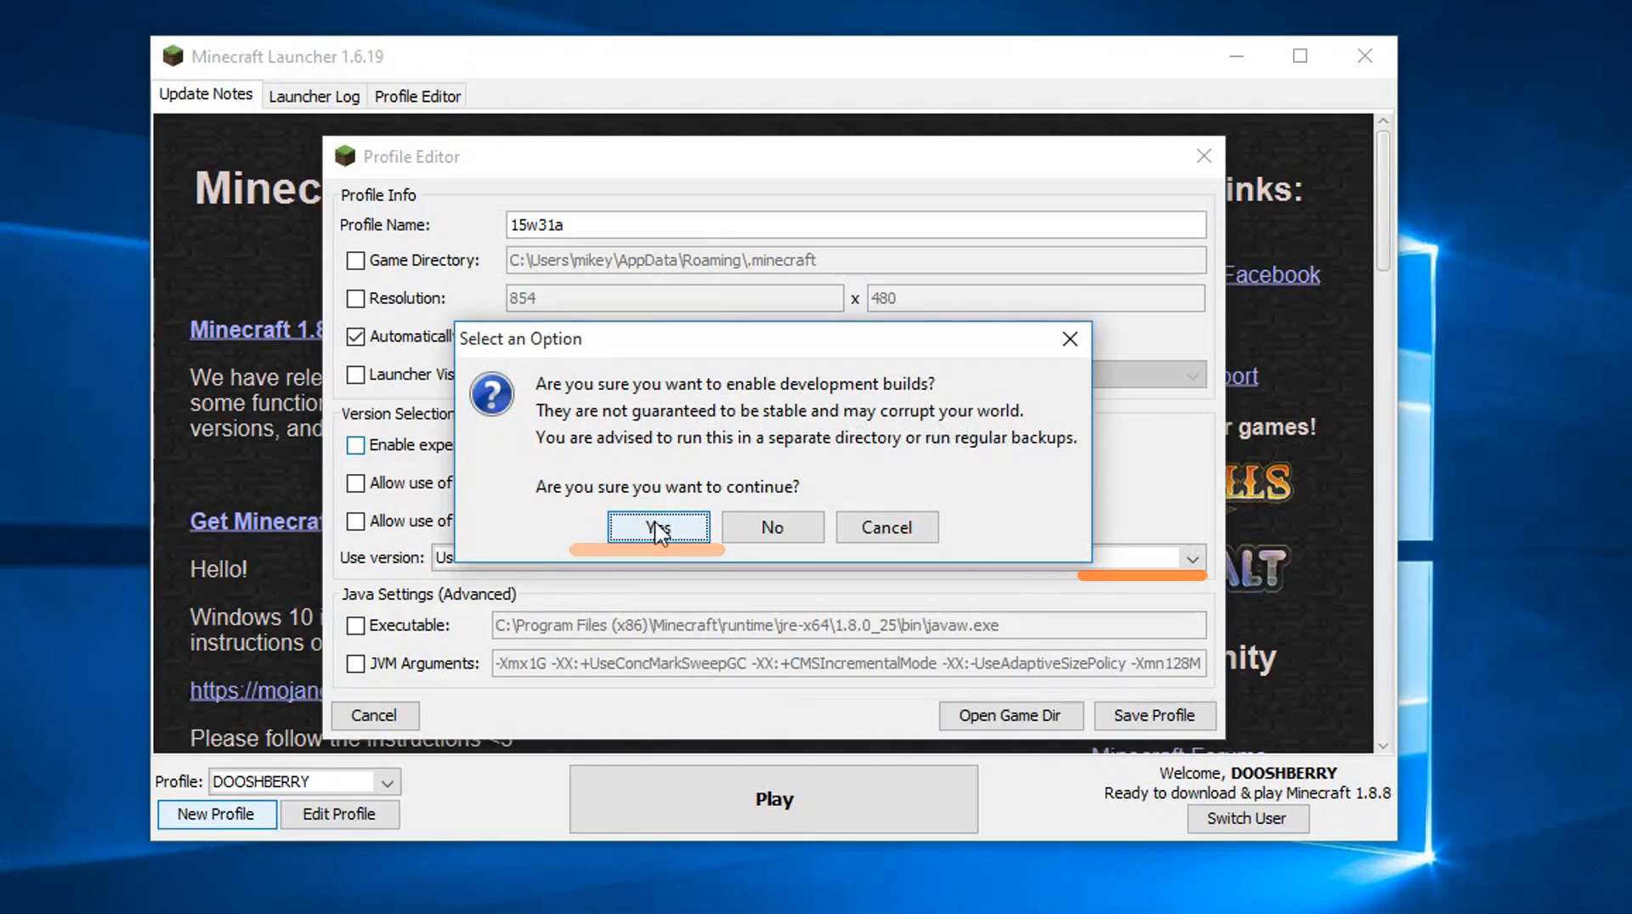
click(656, 527)
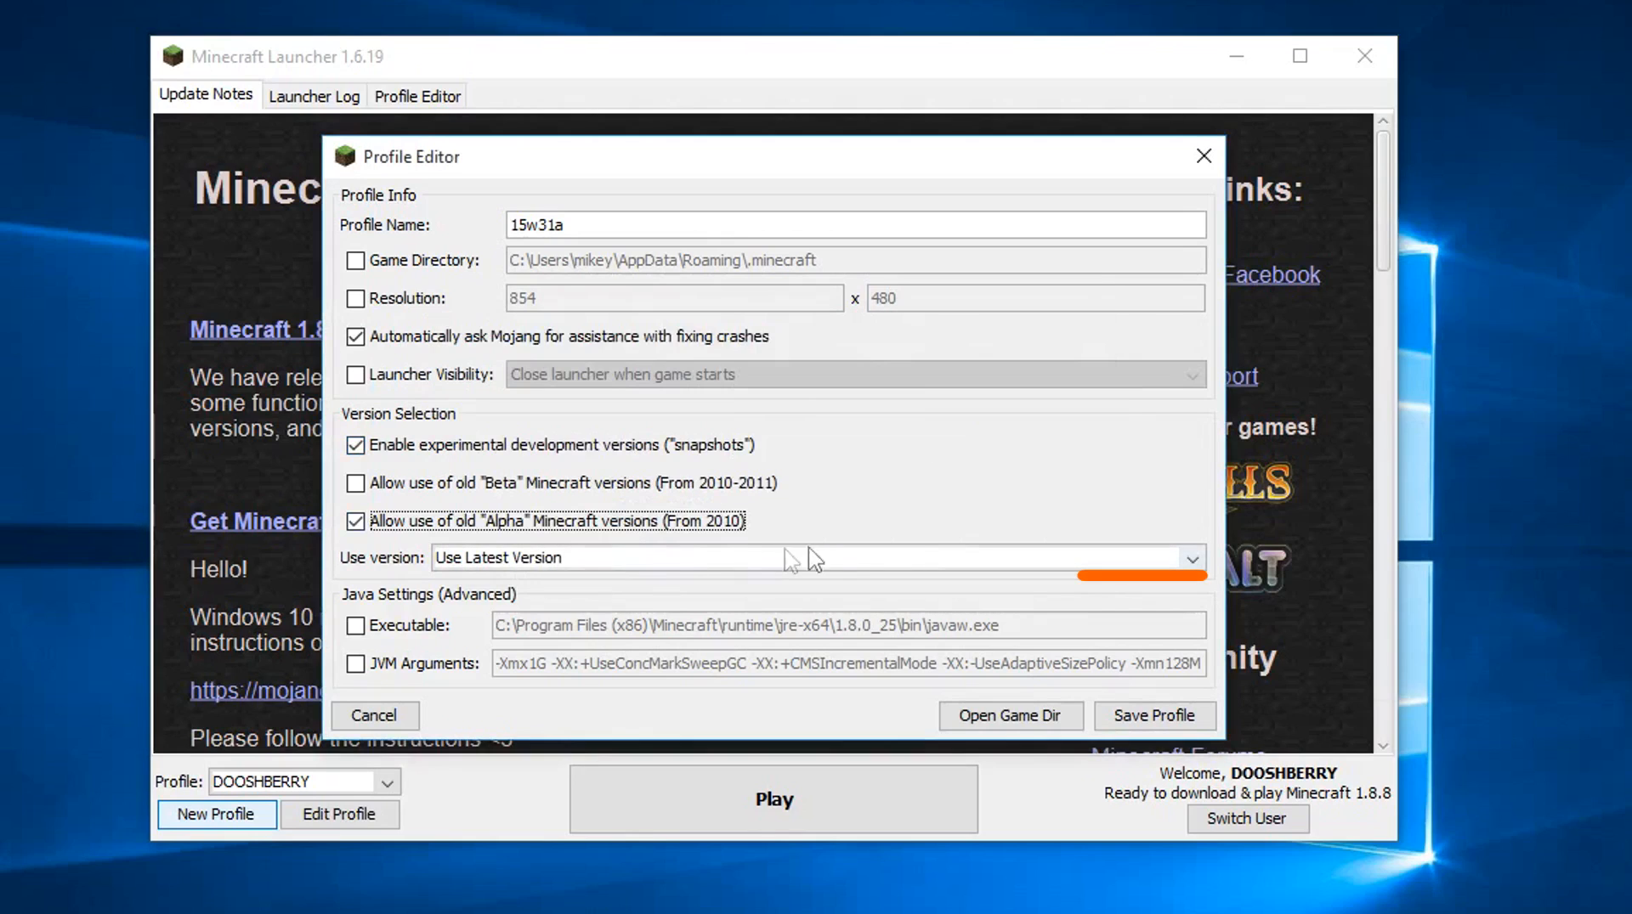
Set the profile's game version to snapshot 15w31a and save the profile
click(1190, 558)
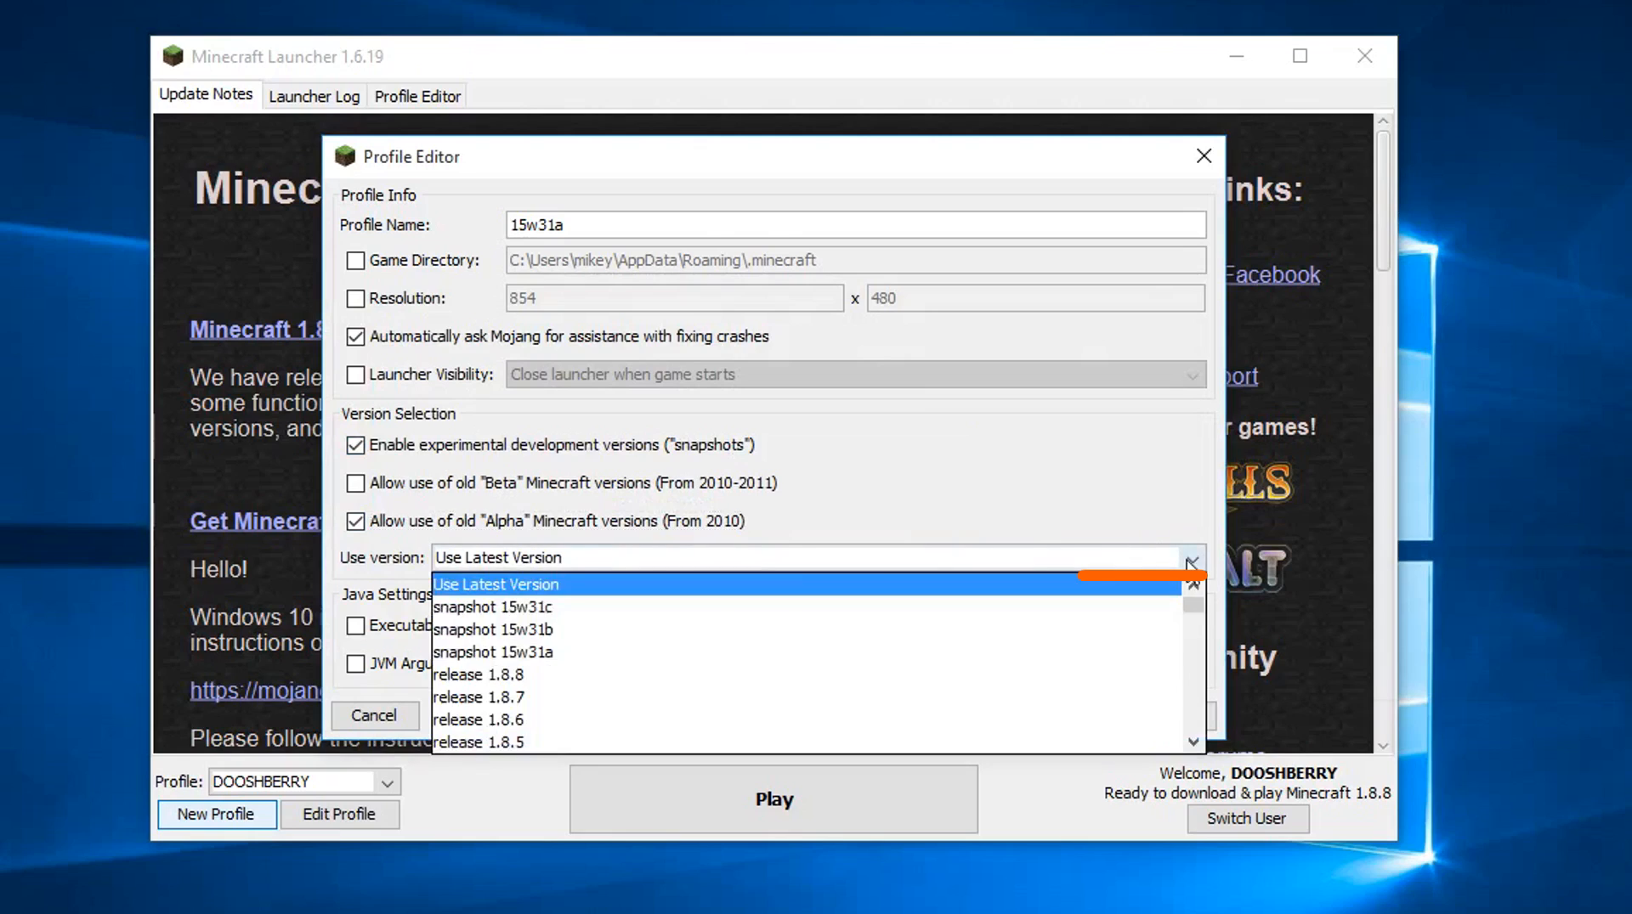
mouse_move(551, 653)
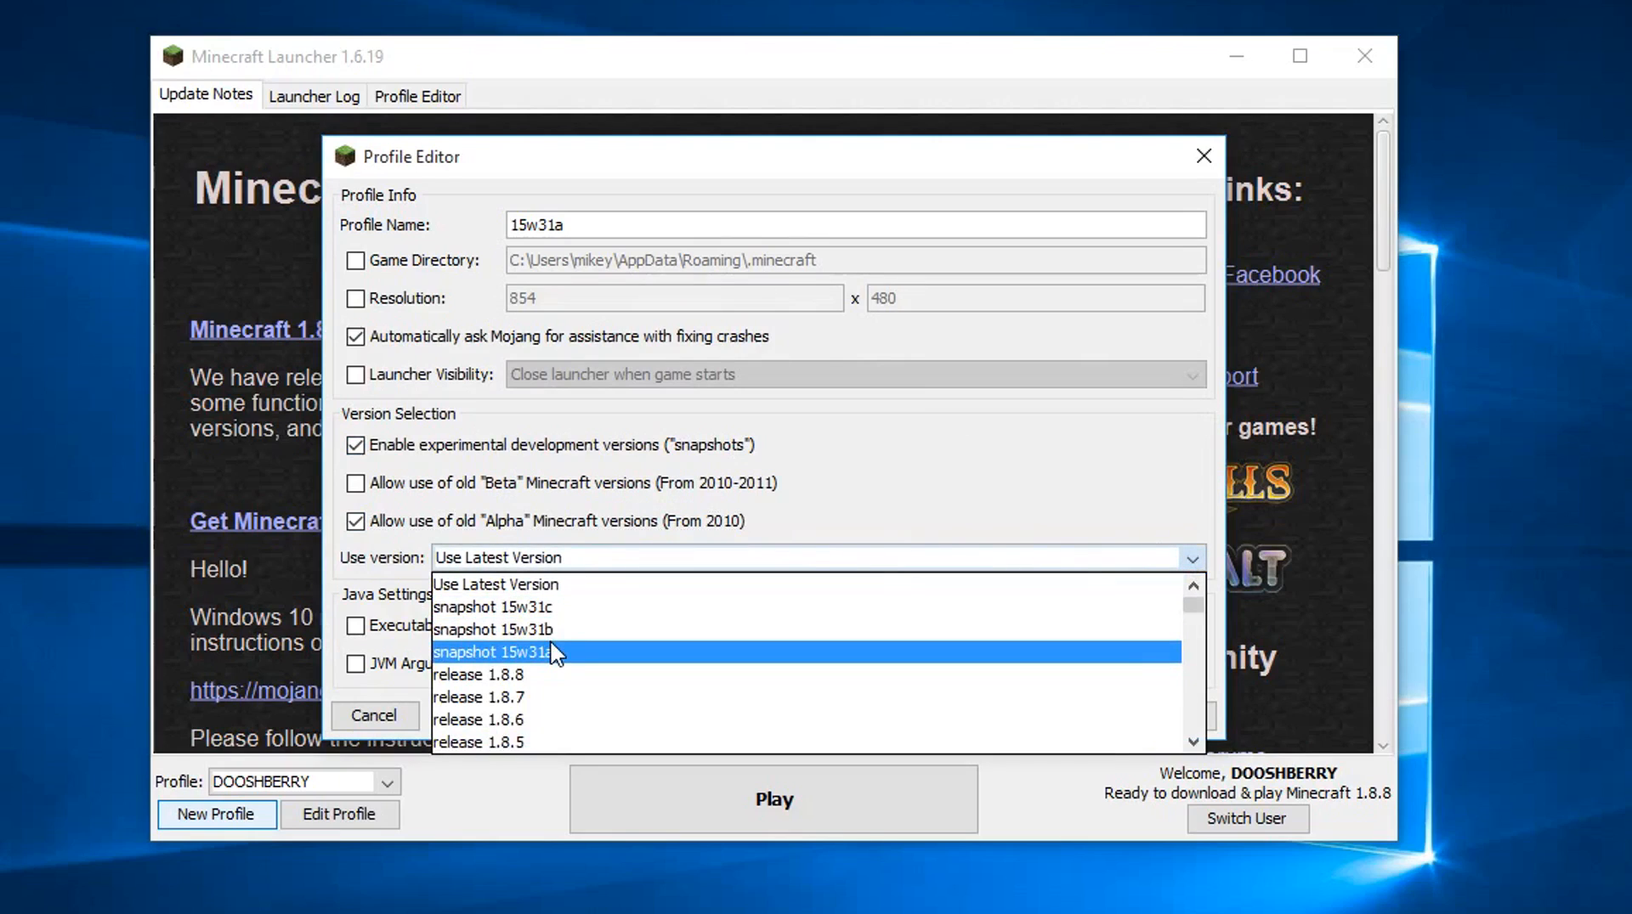
mouse_move(562, 629)
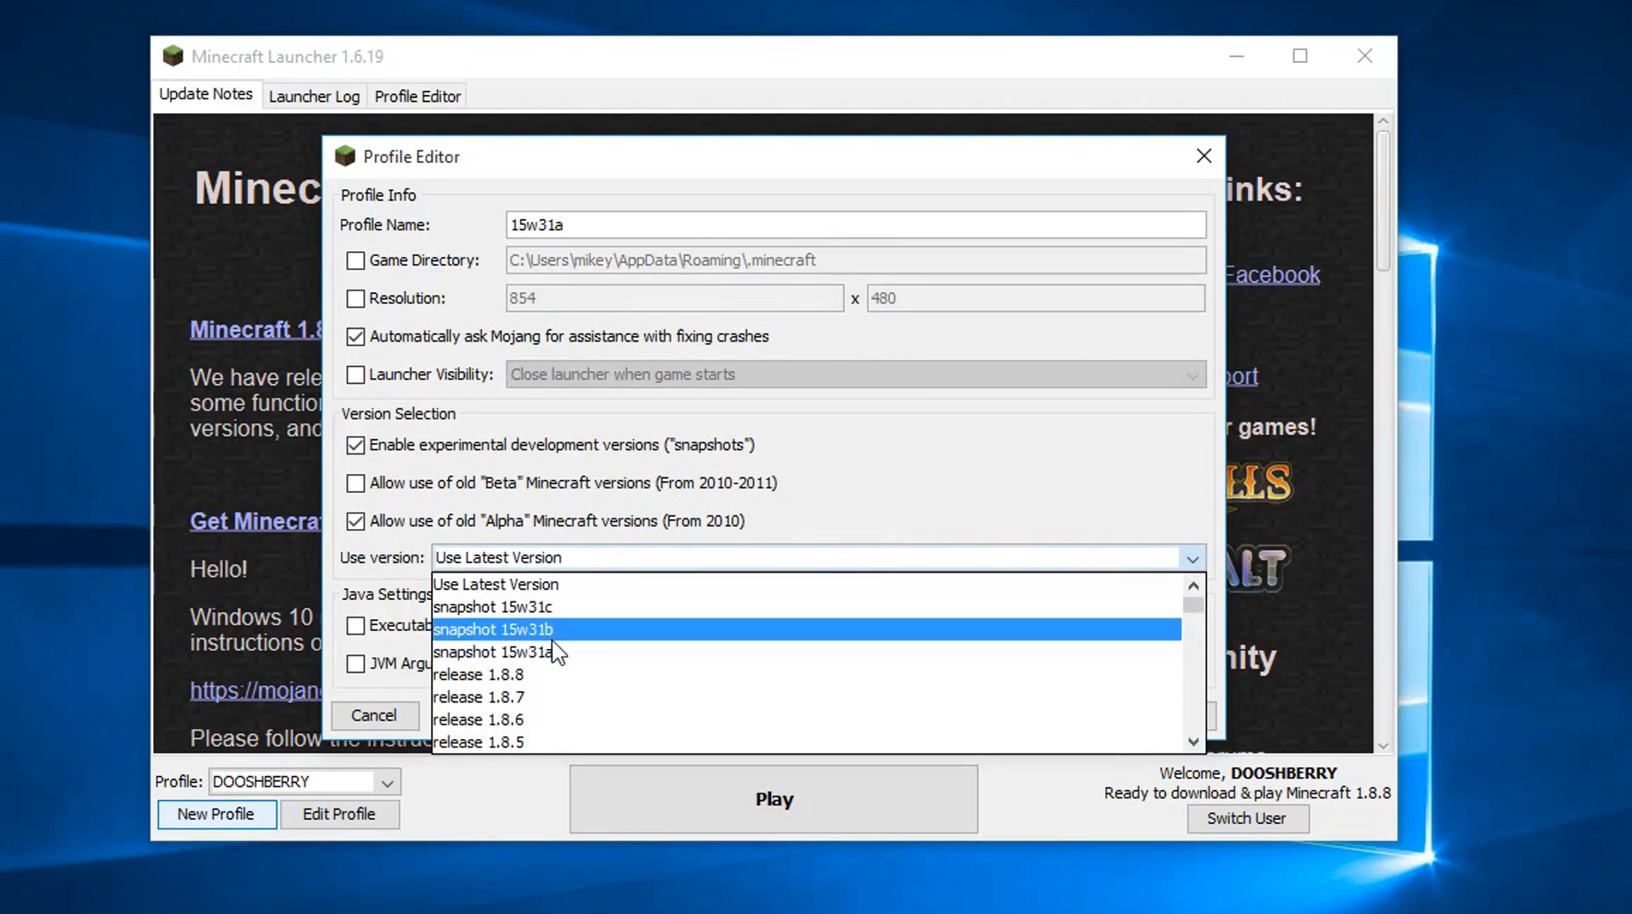
mouse_move(576, 663)
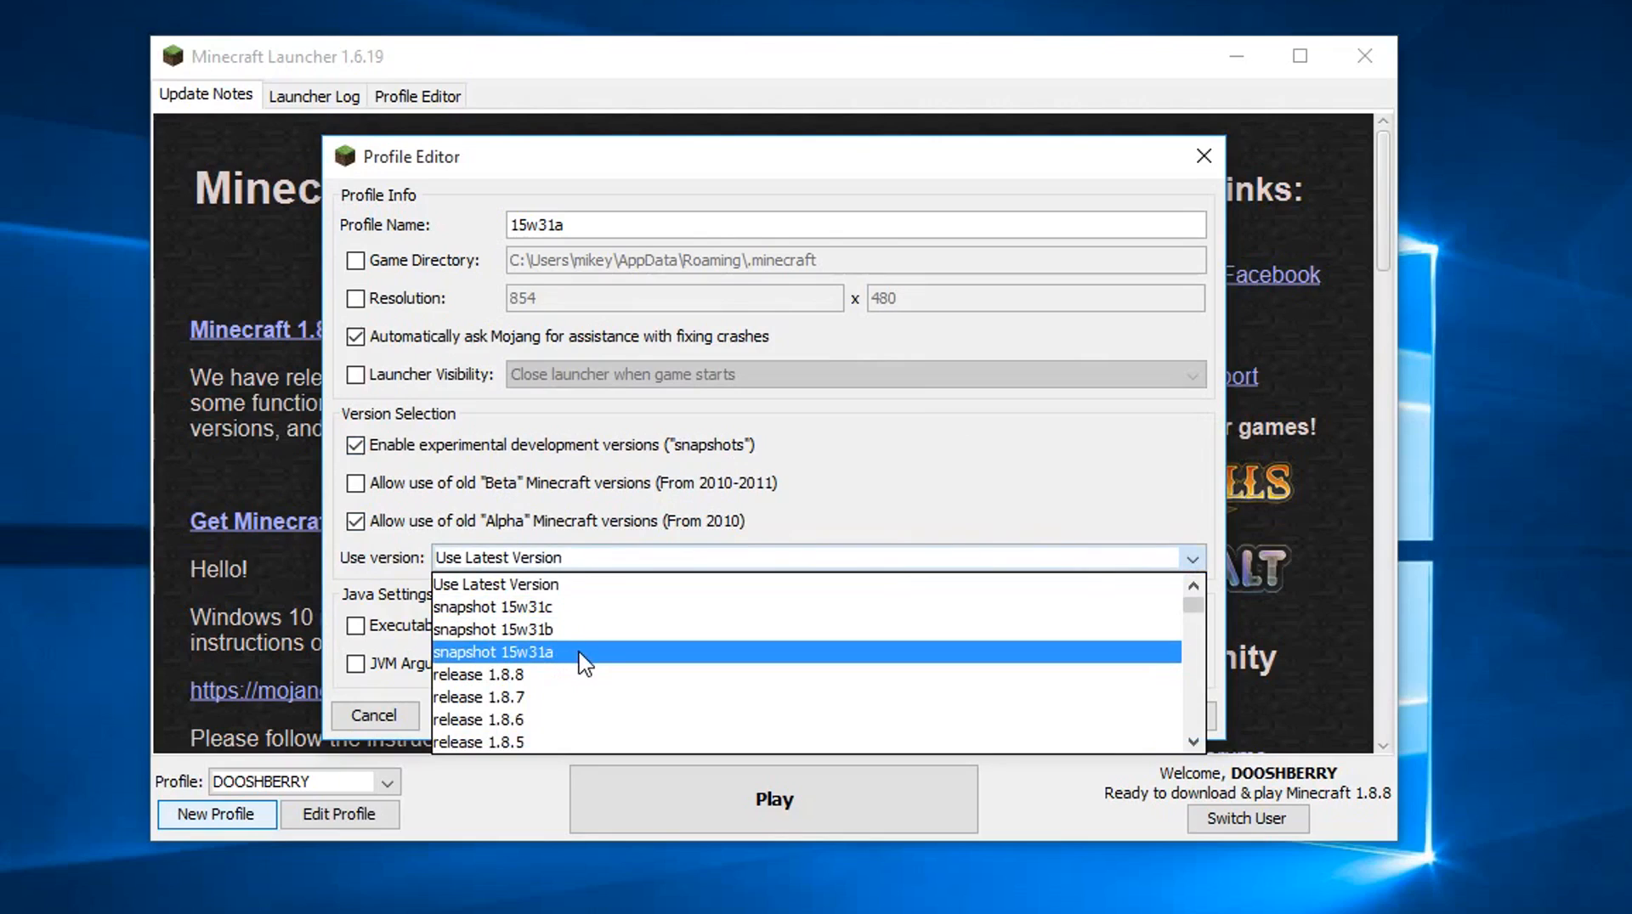
click(495, 653)
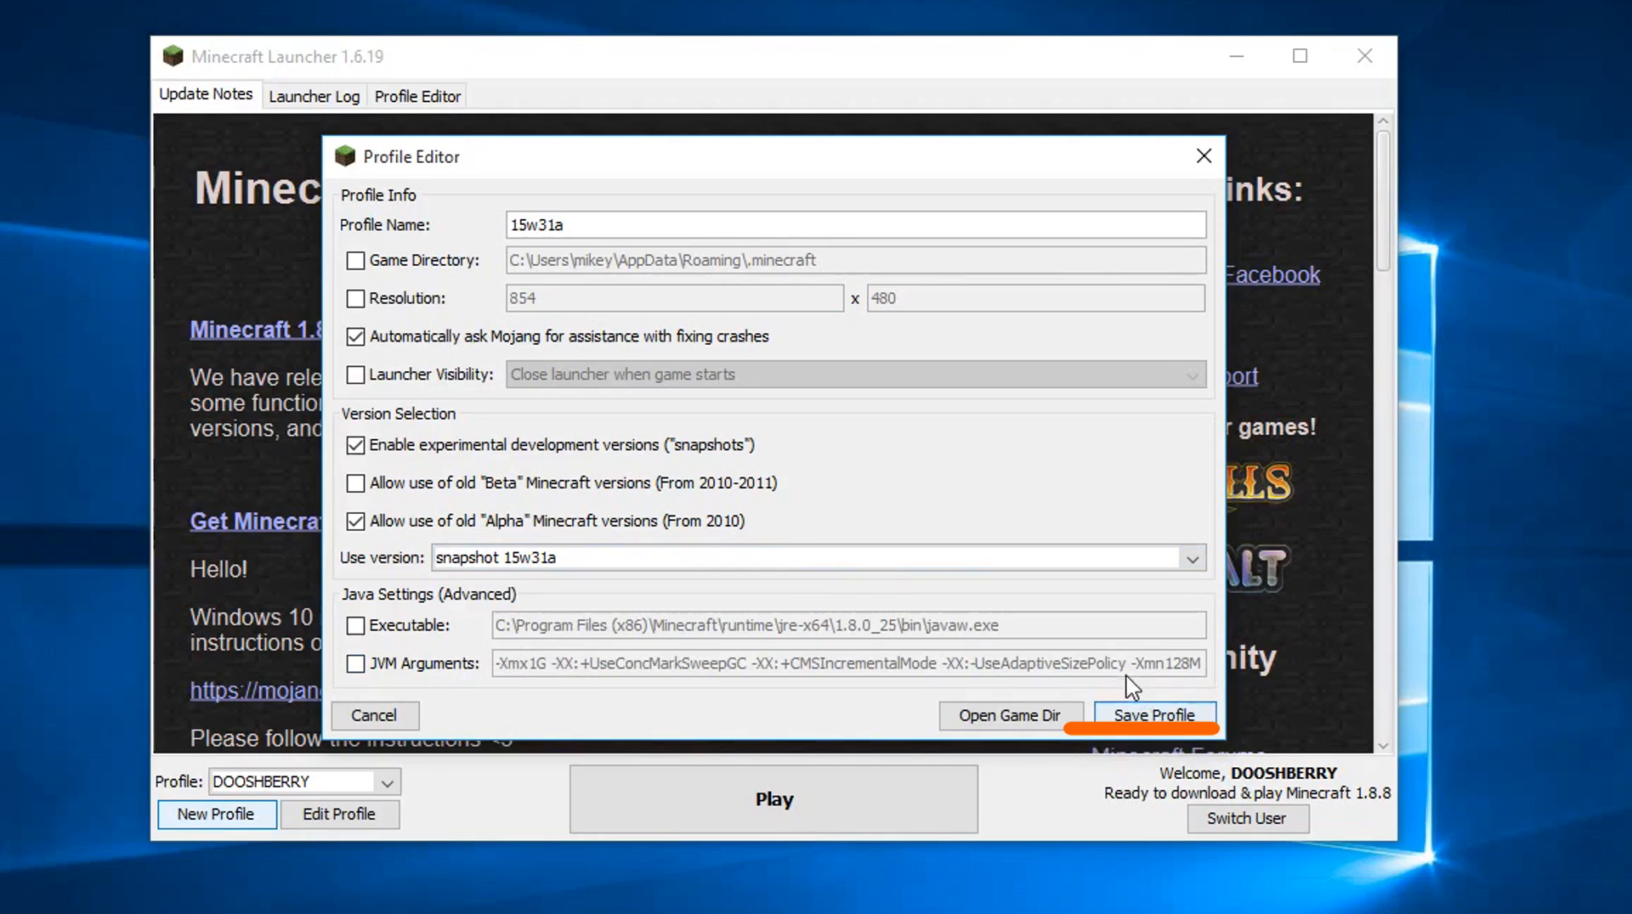
click(1152, 715)
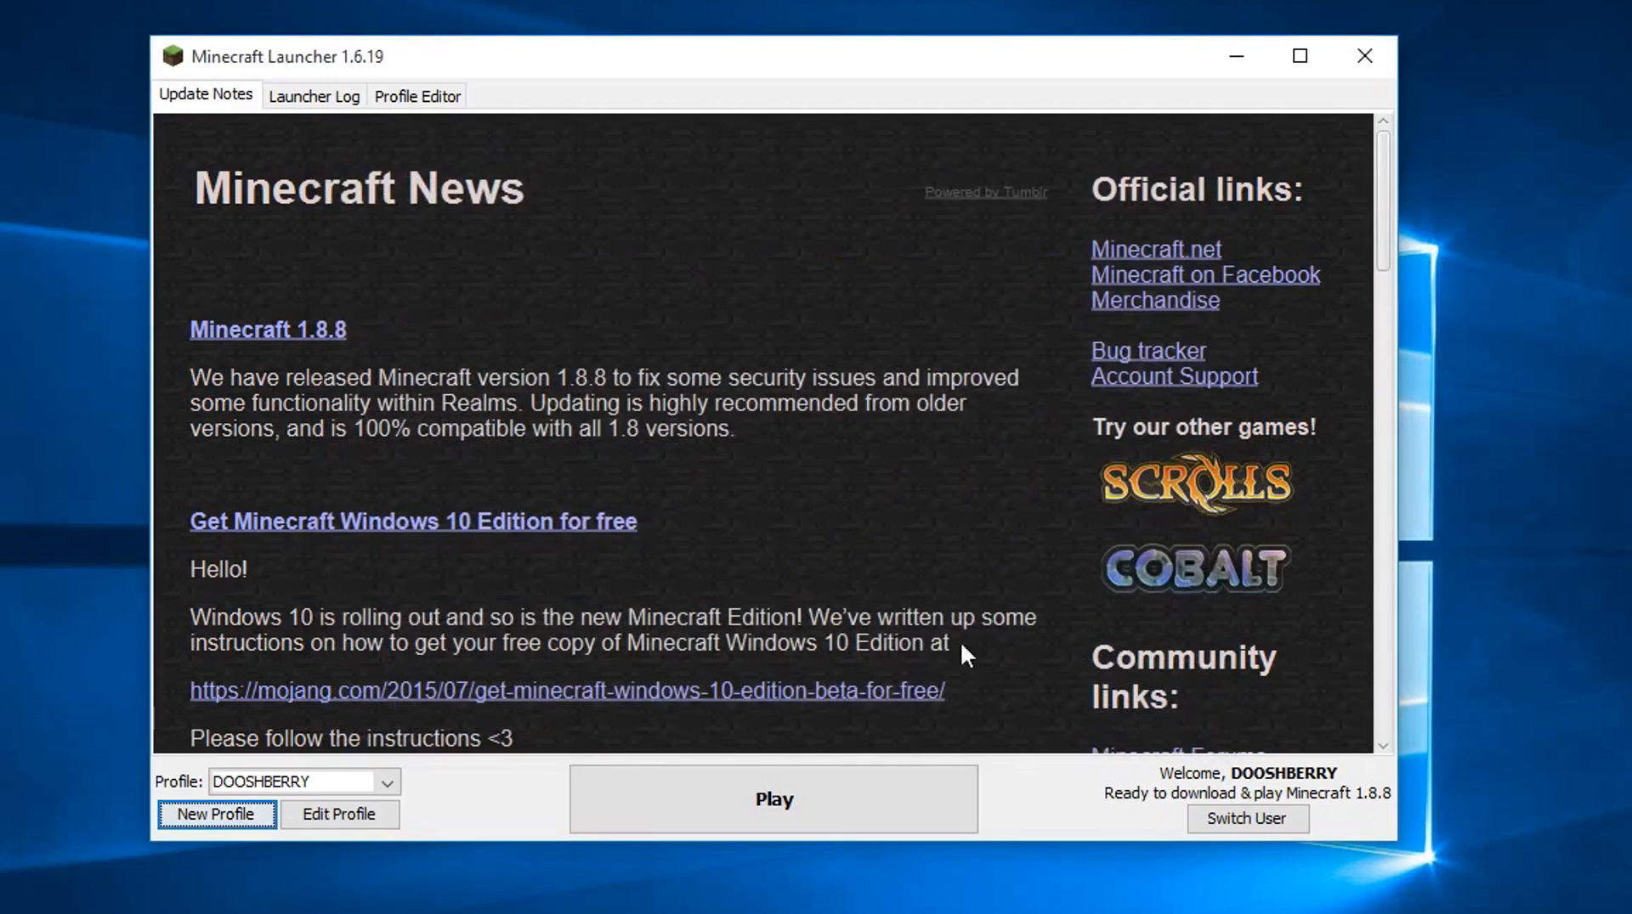
mouse_move(404, 787)
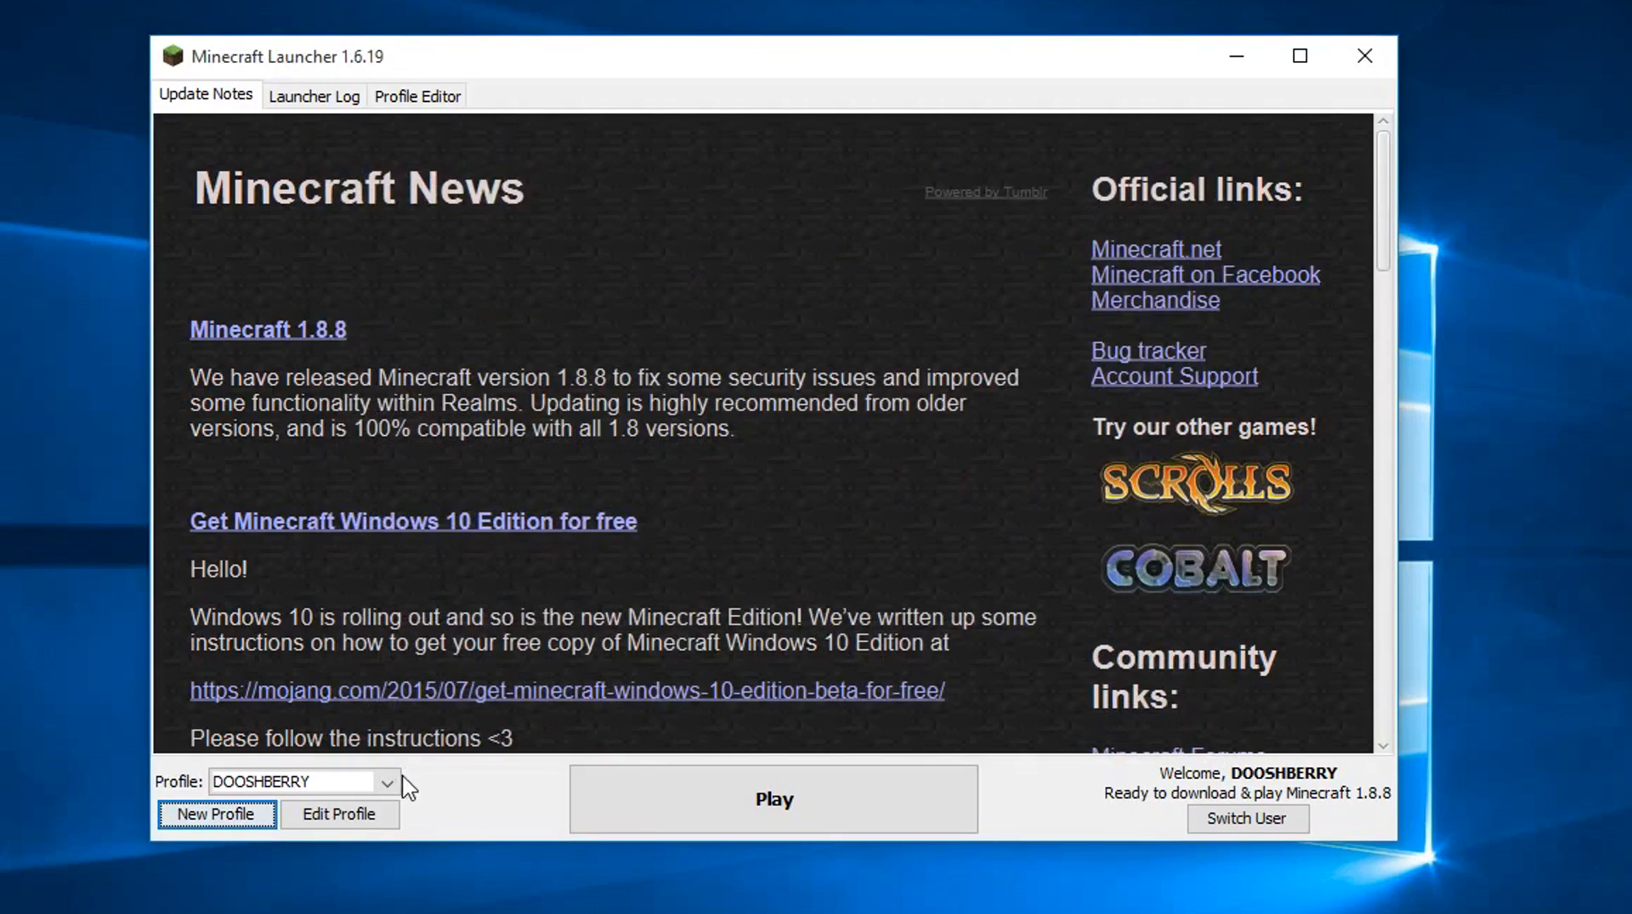
mouse_move(493, 781)
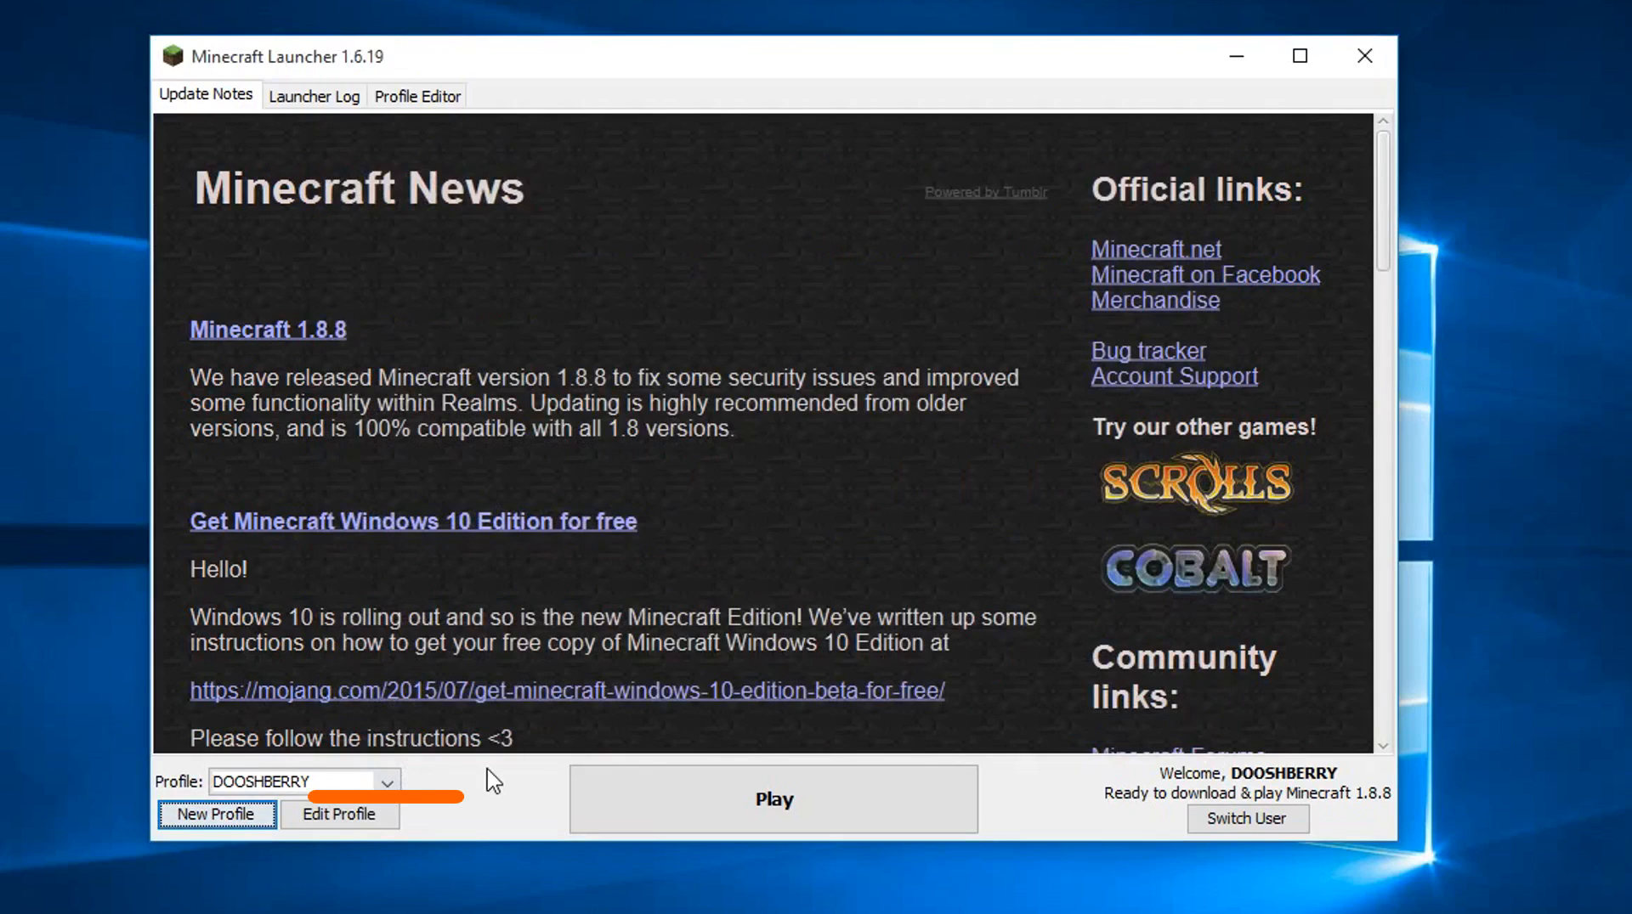
Make 15w31a the active profile from the saved profiles list
click(389, 781)
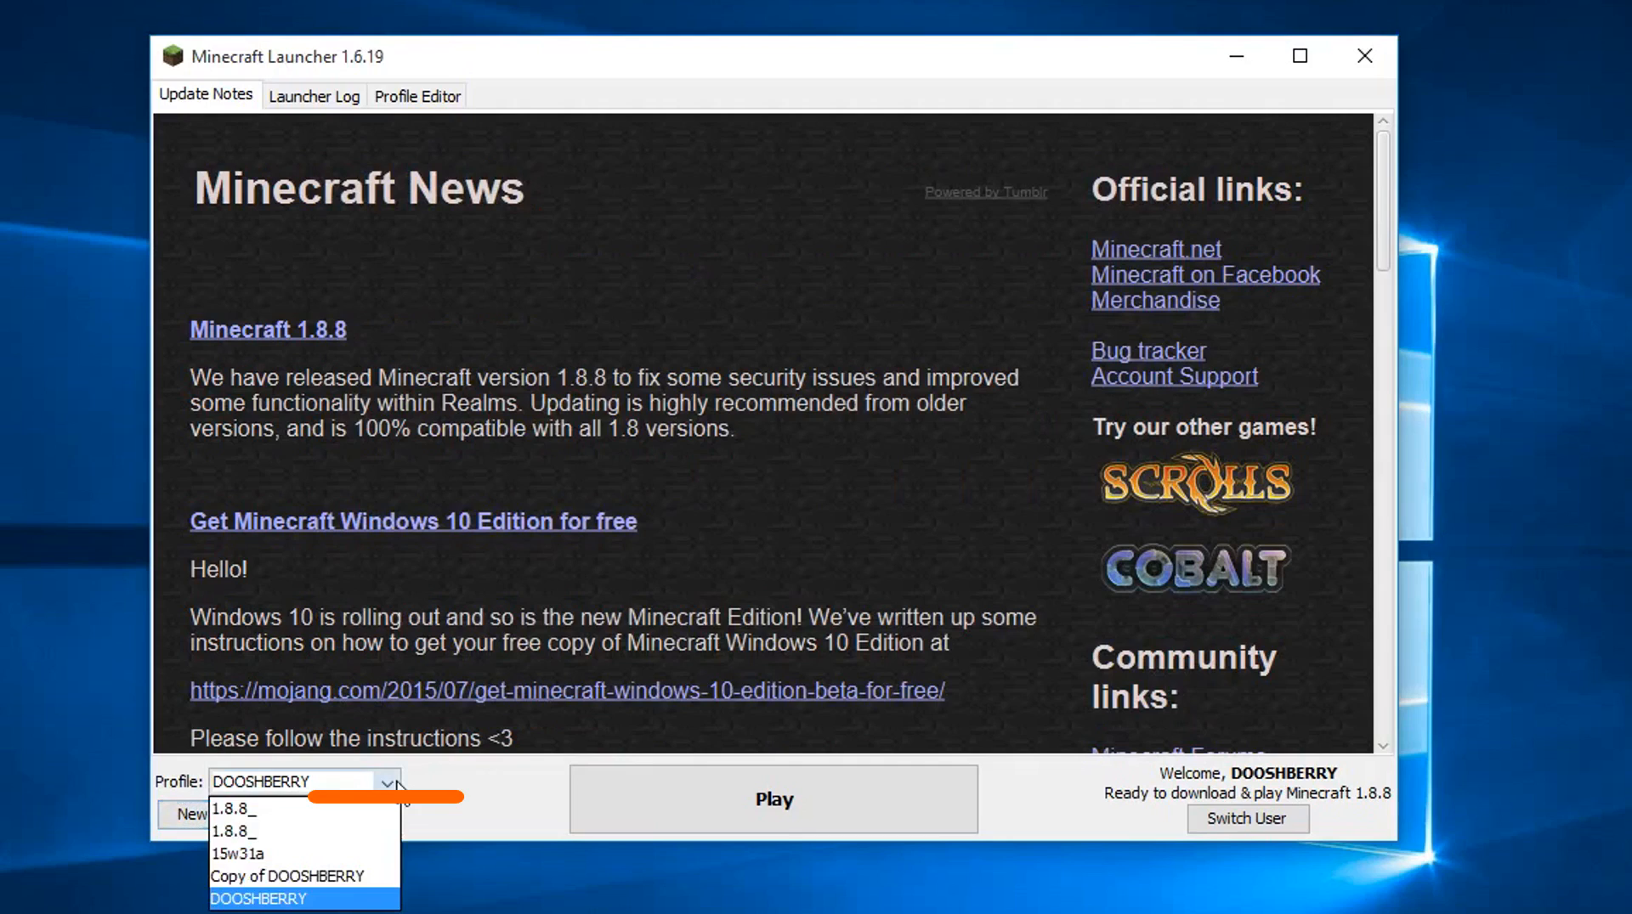
mouse_move(303, 829)
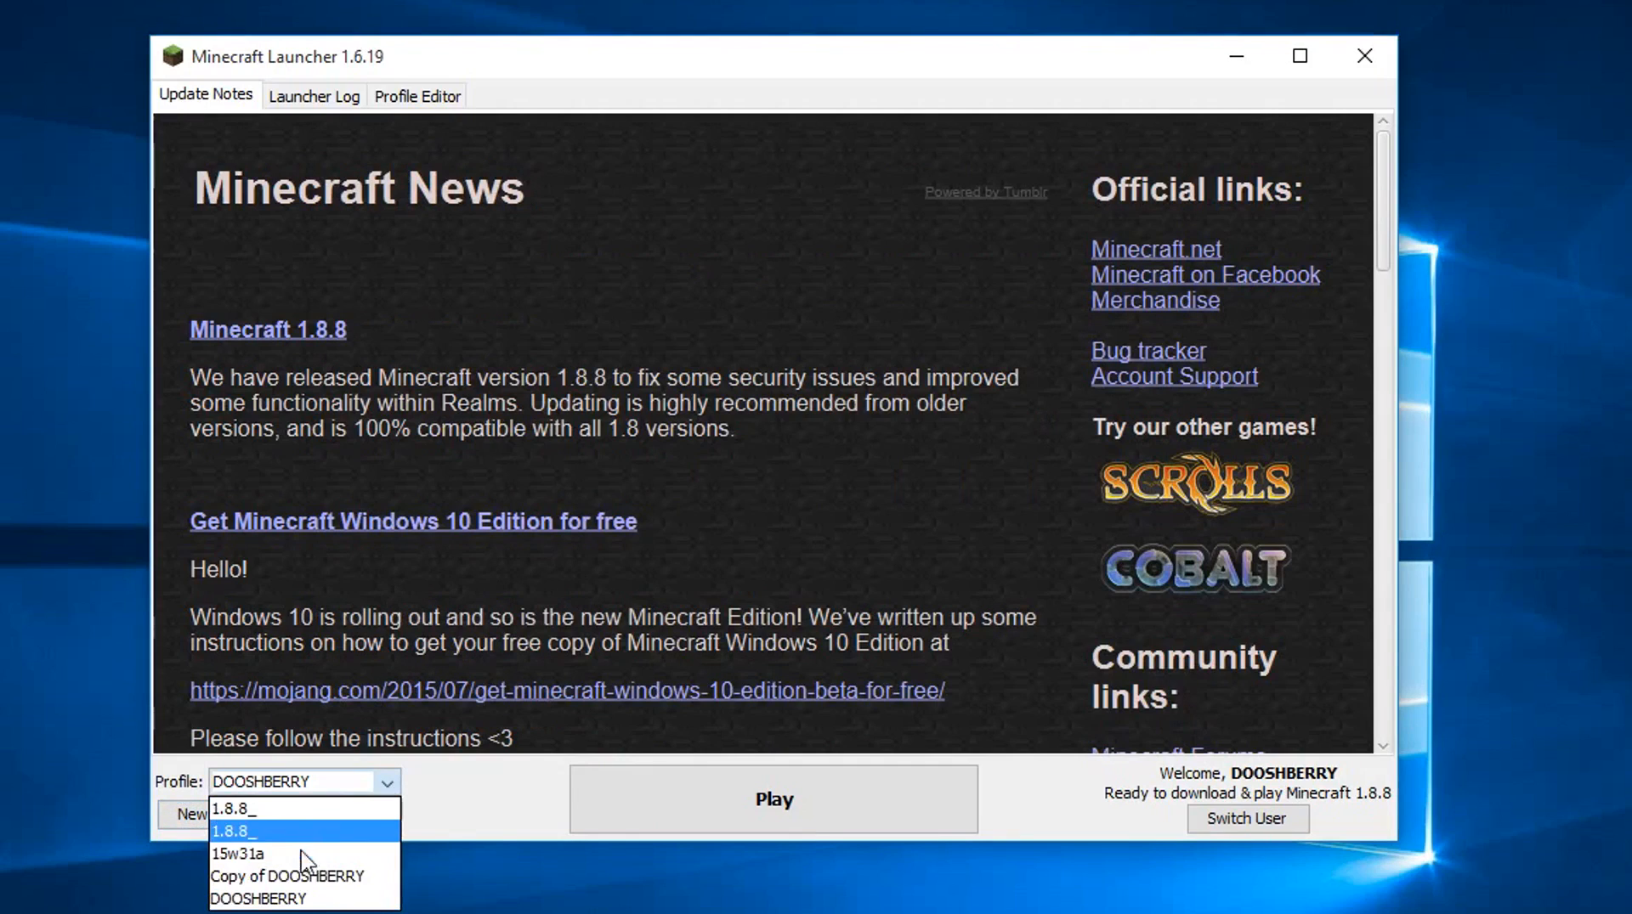
mouse_move(250, 854)
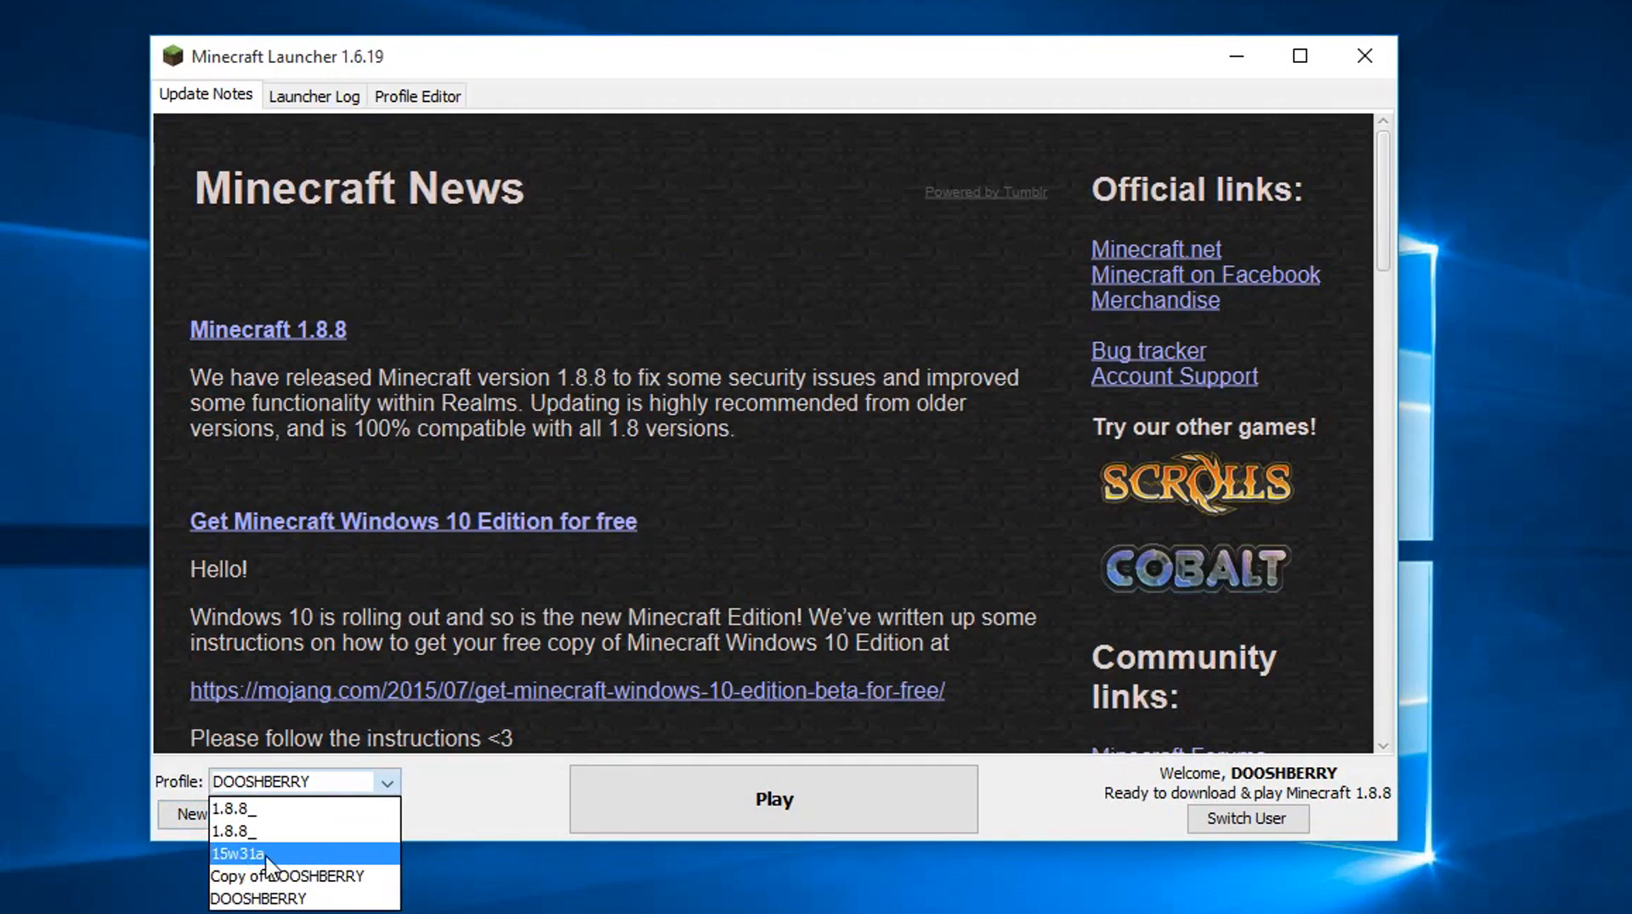
click(238, 853)
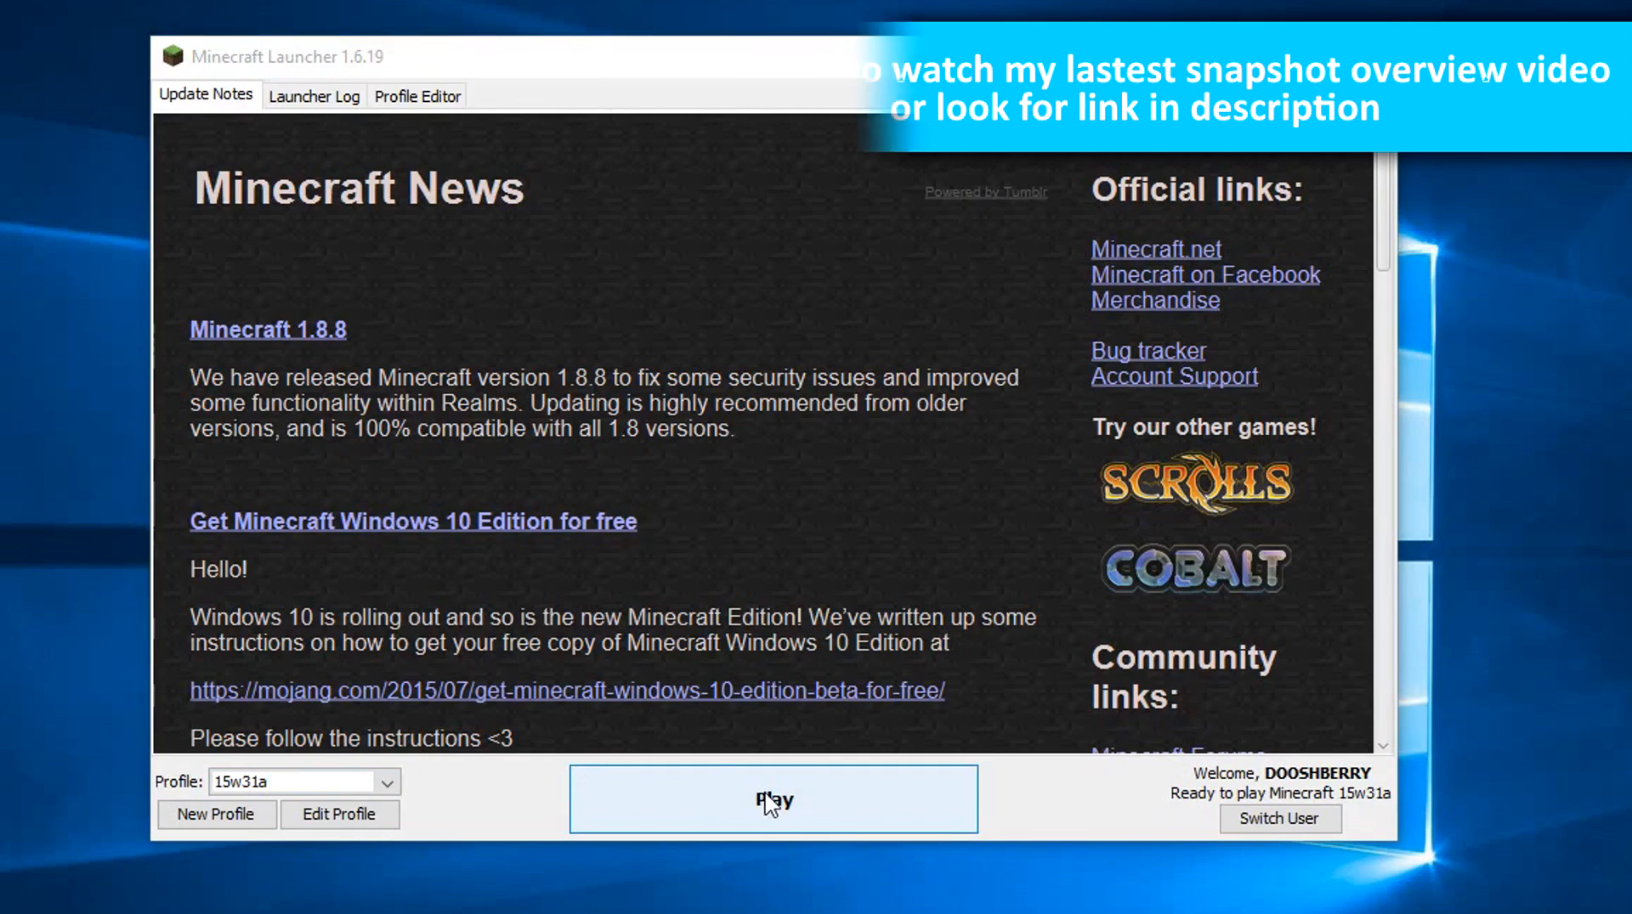
Start the game with Play so the launcher prepares snapshot 15w31a
click(771, 800)
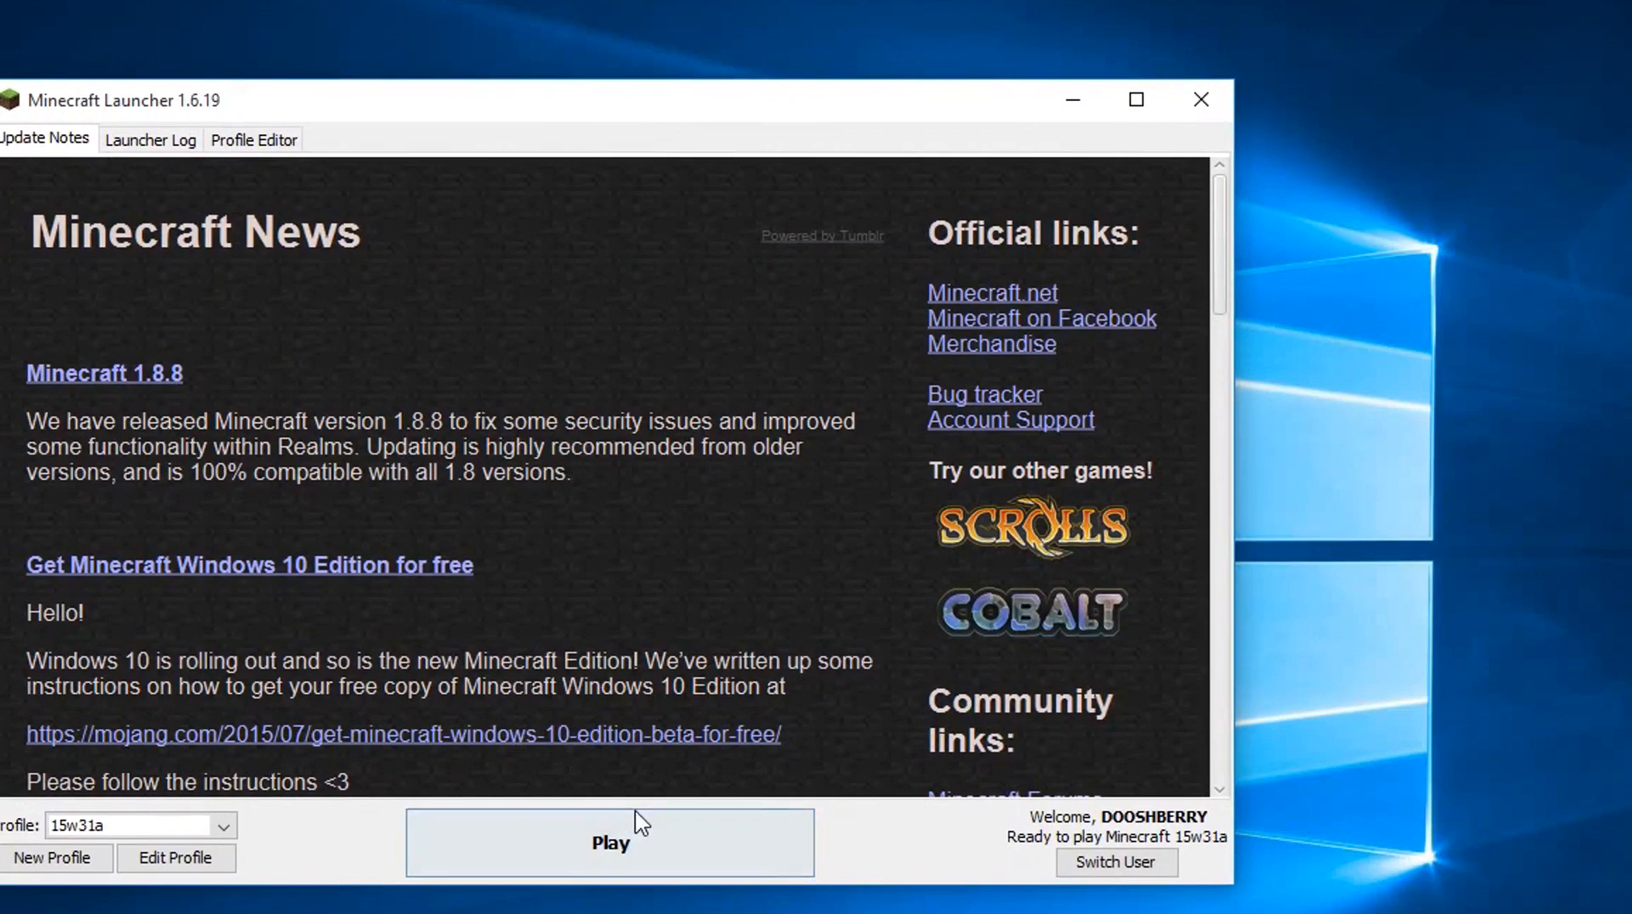
click(609, 843)
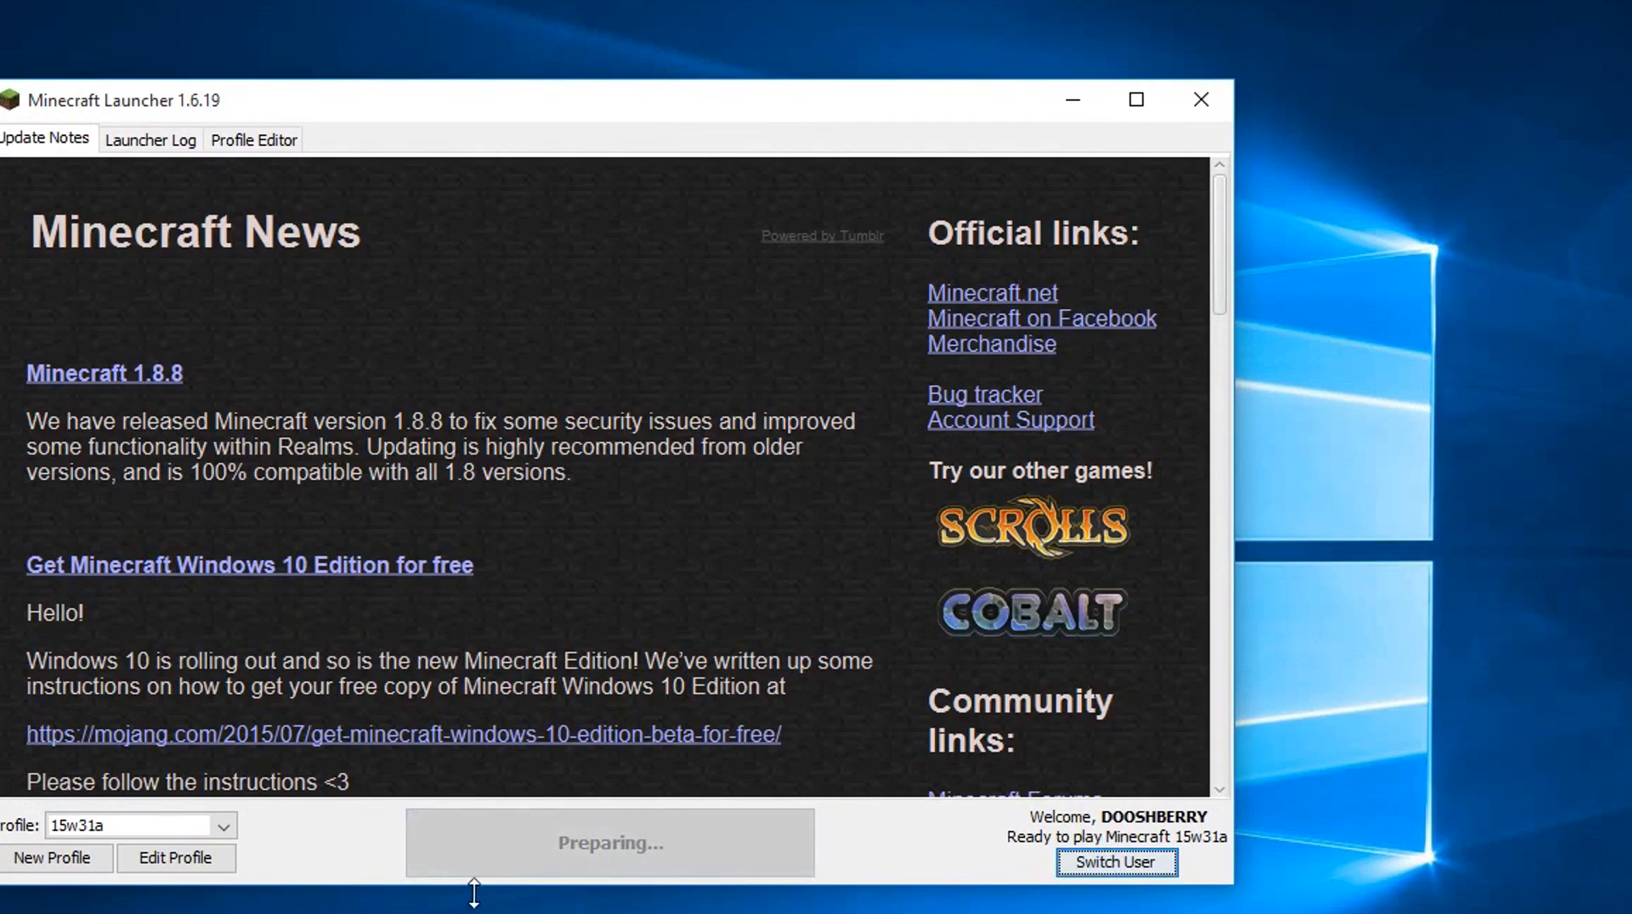